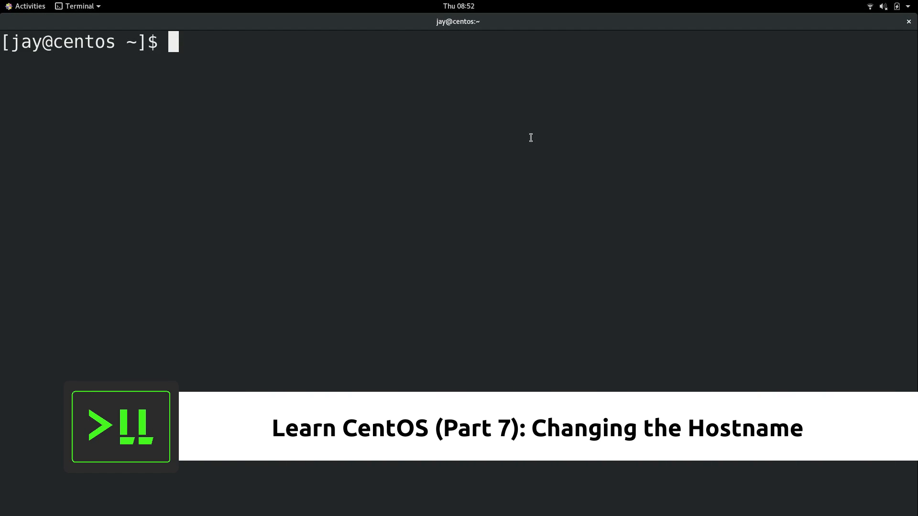
- Start a terminal session and show the current hostname with the hostname command
double_click(67, 42)
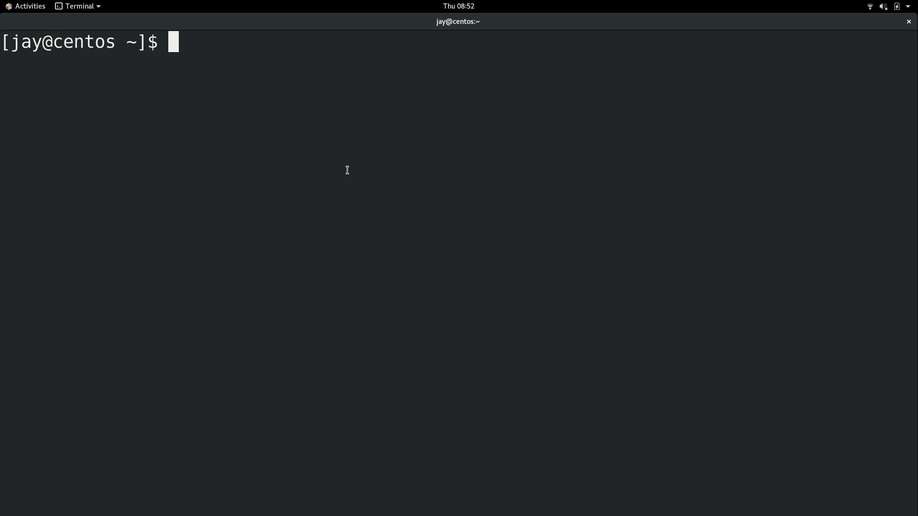
type("hostnam")
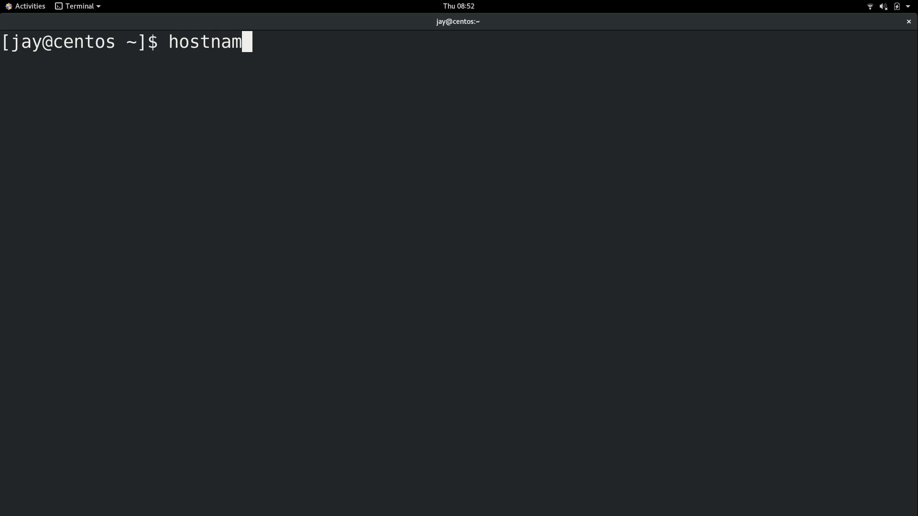
key("Return")
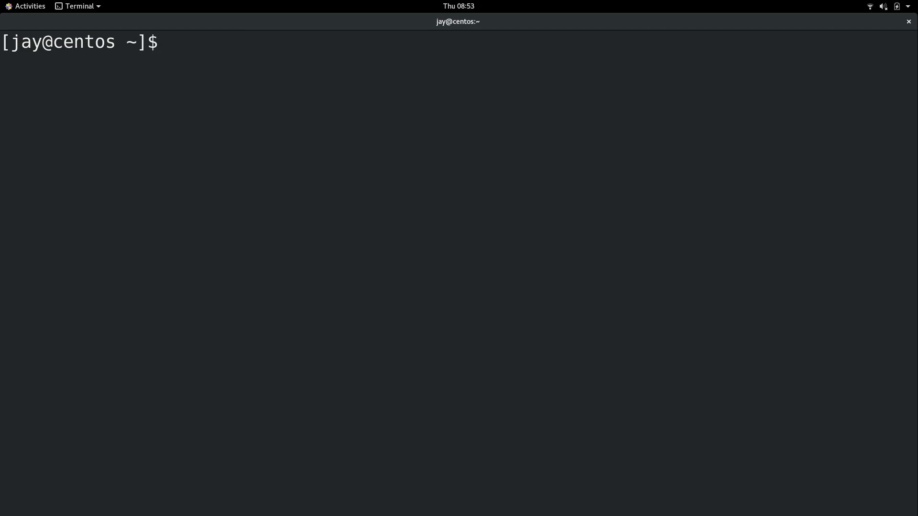
- Display /etc/hostname and list its permissions, showing it is owned by root
type("c")
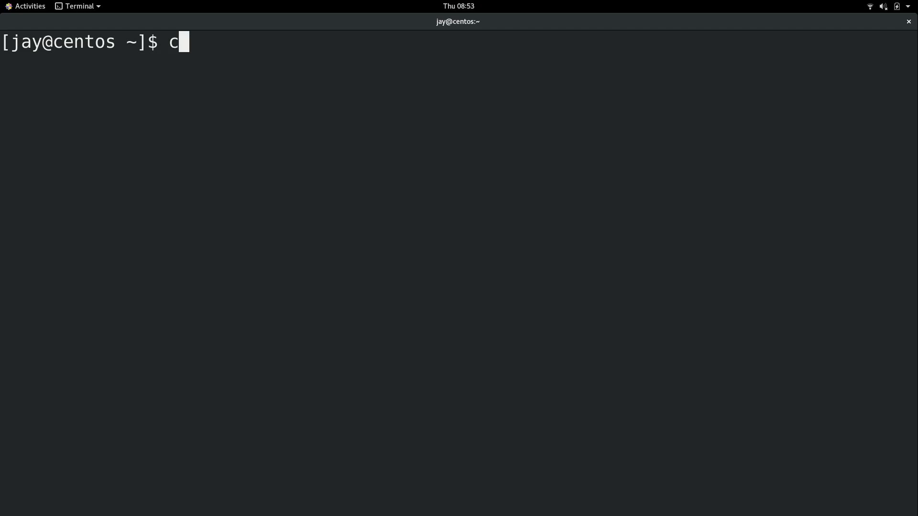
type("at /etc/")
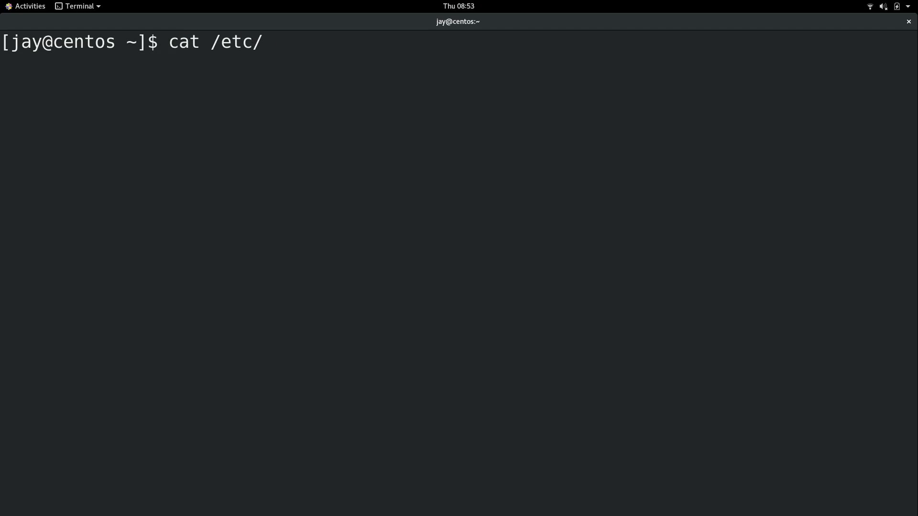
key("Return")
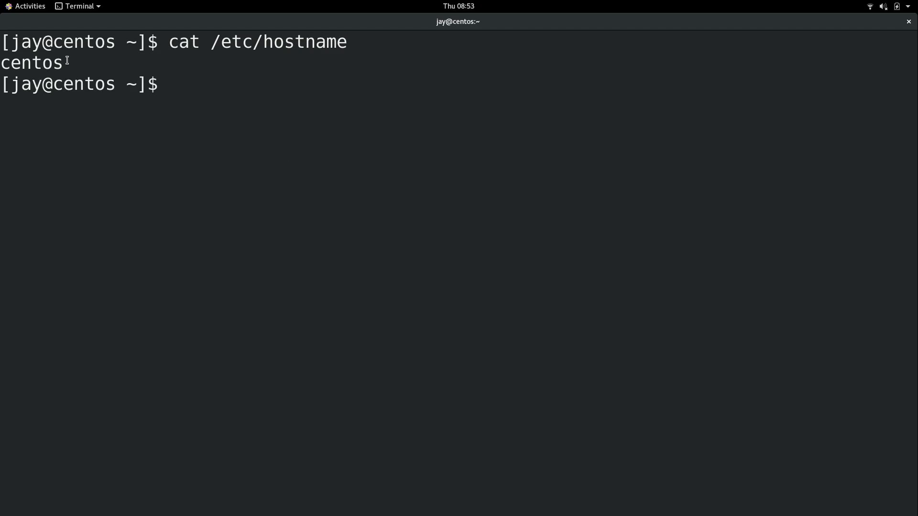
type("cat /etc/hostname")
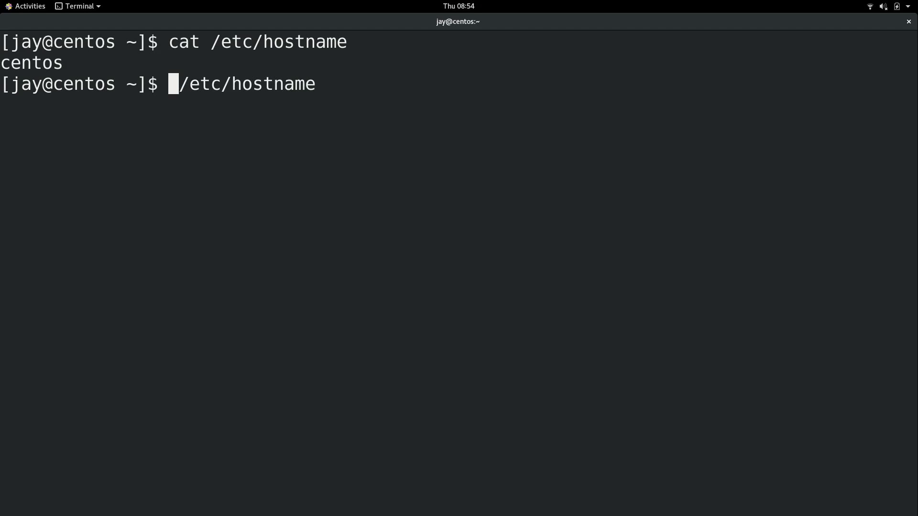
key("Return")
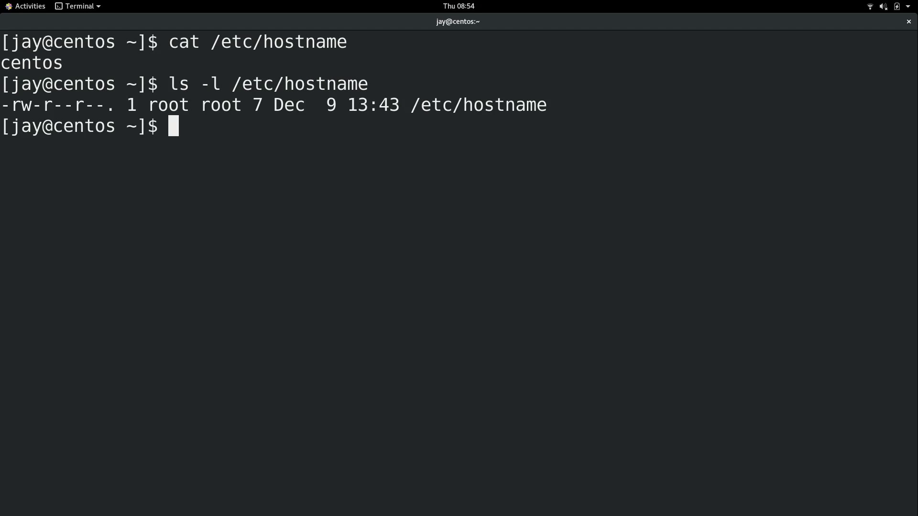
mouse_move(296, 80)
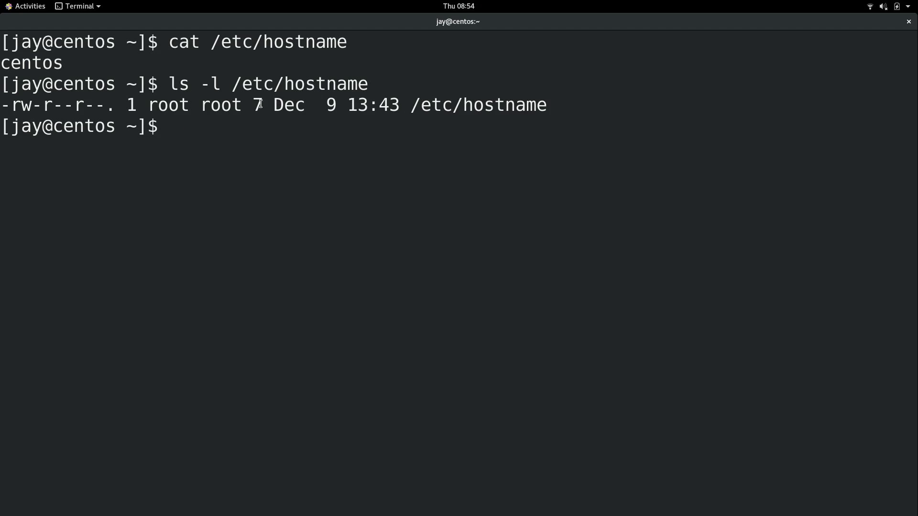
- Highlight the hostname file's owner, group and path, then display /etc/hosts
double_click(169, 106)
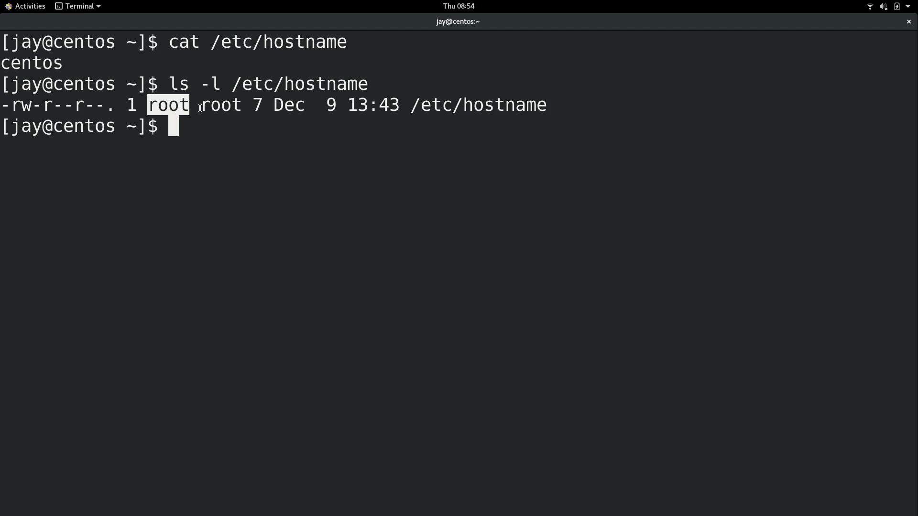
double_click(220, 105)
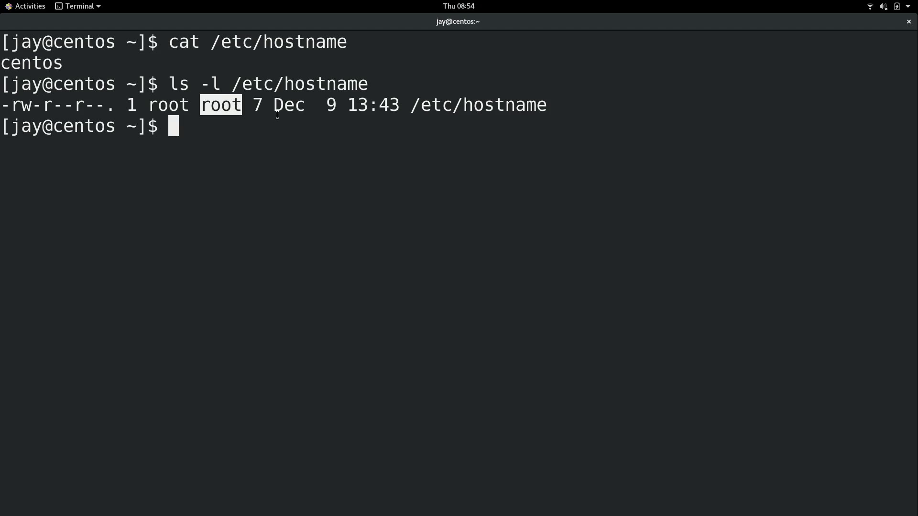
mouse_move(416, 105)
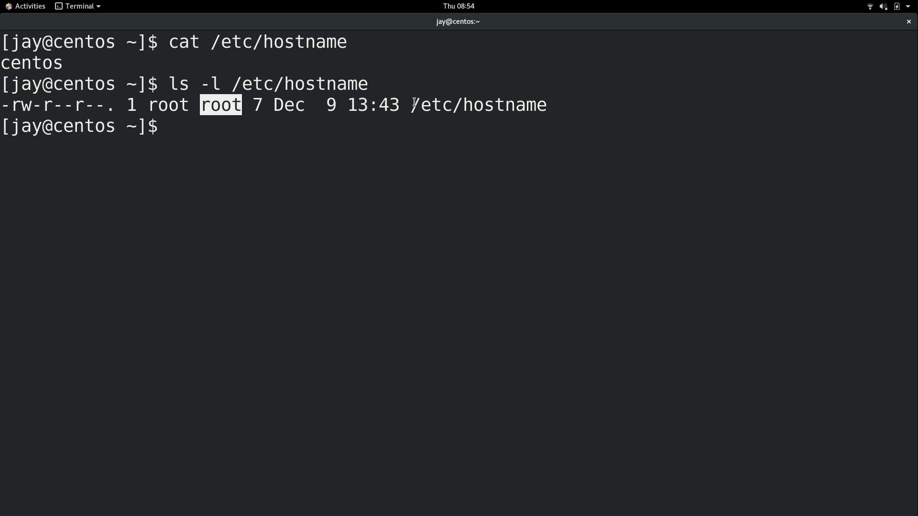
double_click(477, 105)
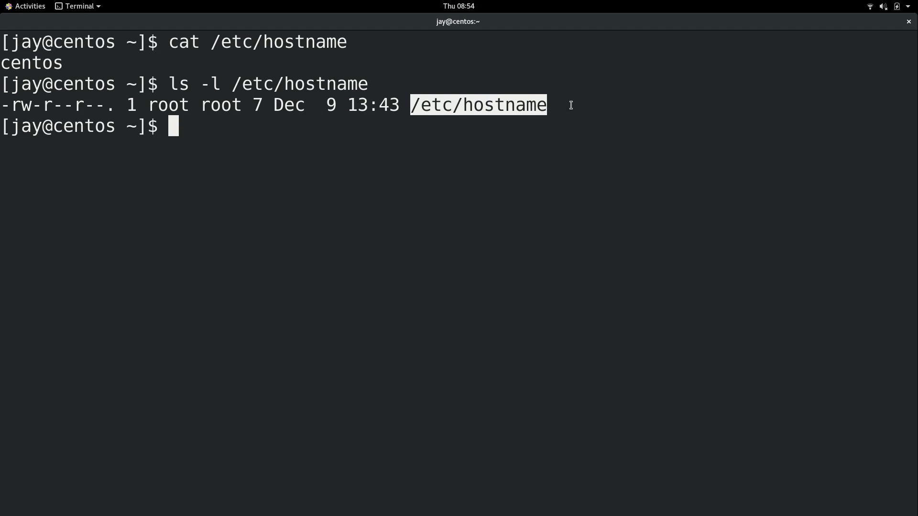
mouse_move(131, 104)
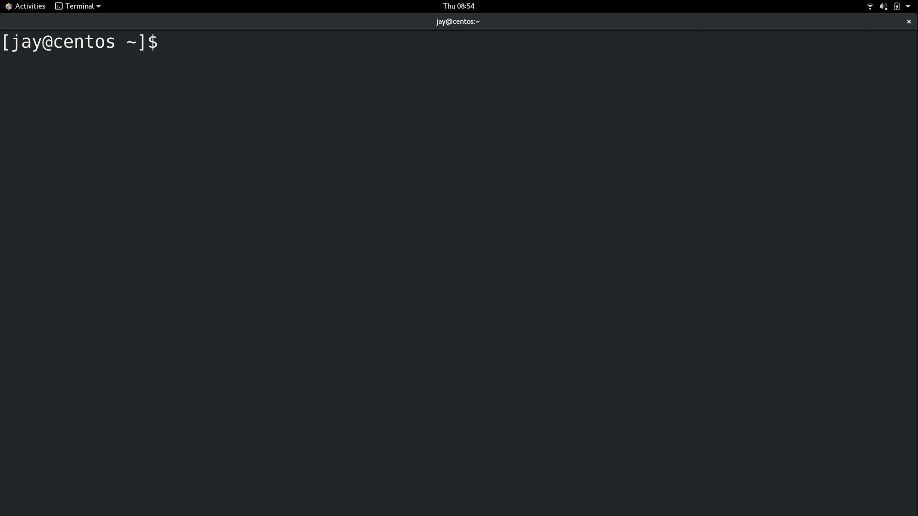
type("cat /etc/hosts")
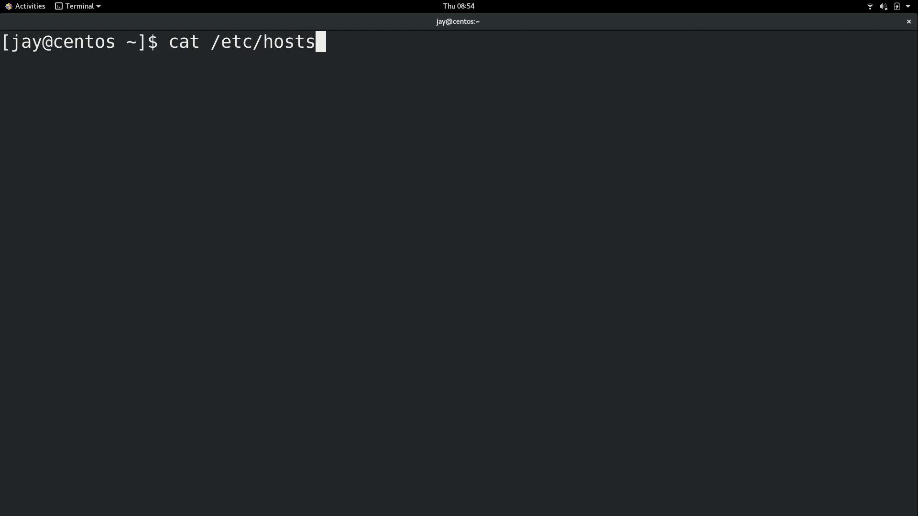
key("Return")
type("set")
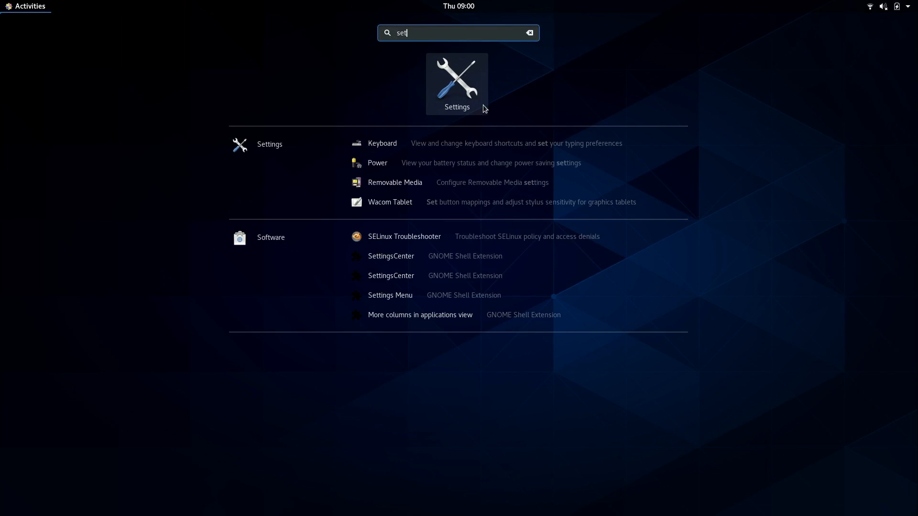
left_click(457, 79)
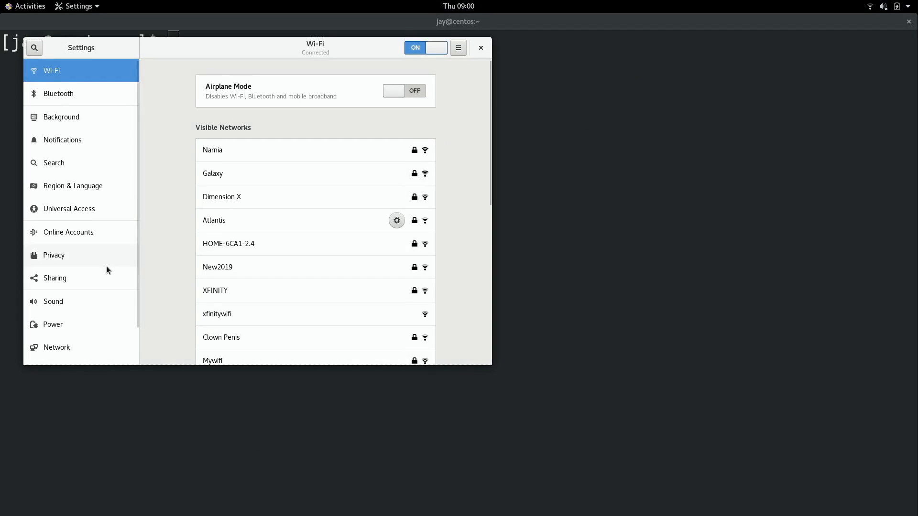
scroll("down", 3)
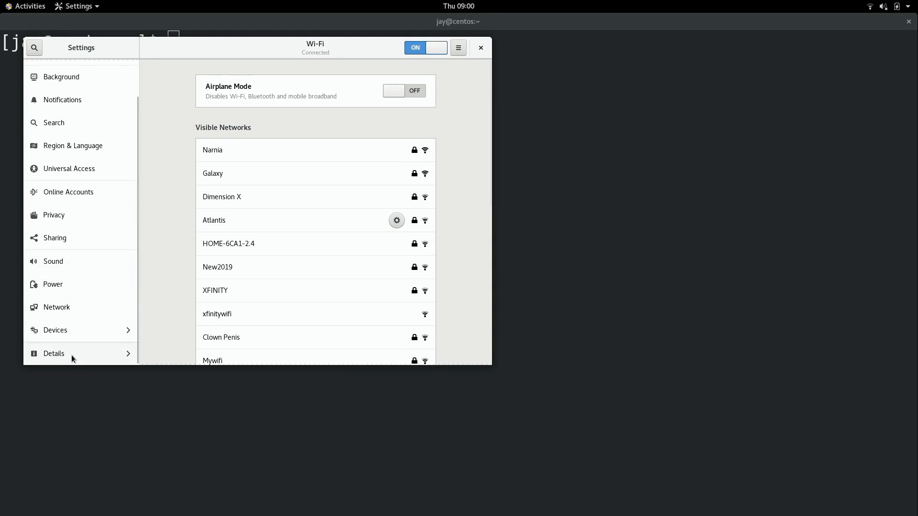
left_click(53, 353)
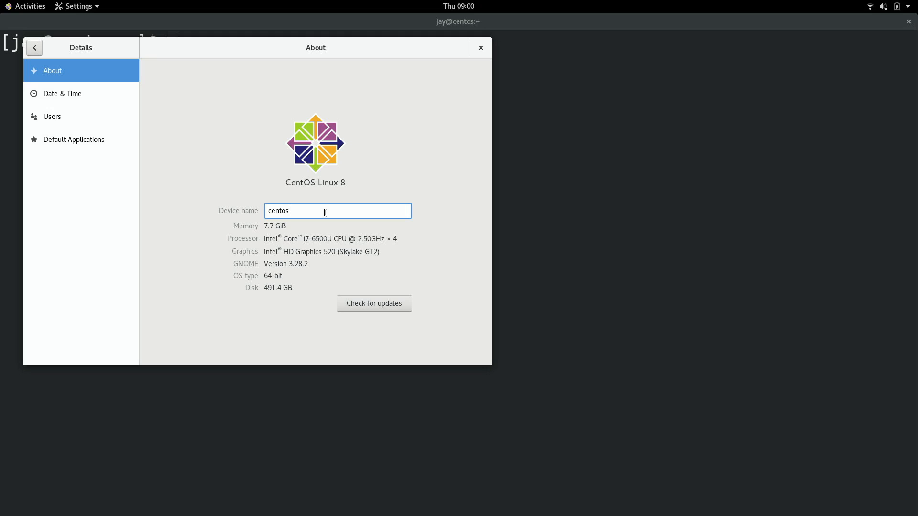
mouse_move(357, 194)
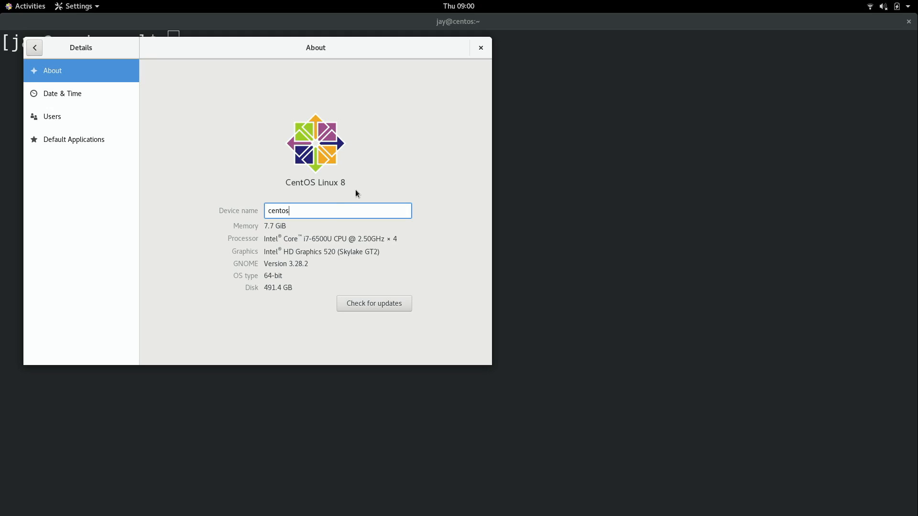
left_click(480, 48)
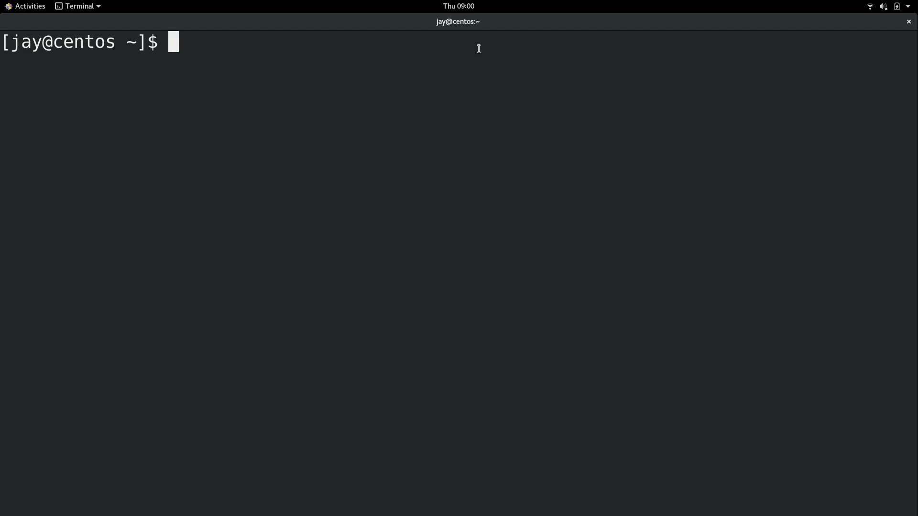
- Set the running hostname to lemur, rerun with sudo and the password, and confirm hostname reports lemur
type("hostname")
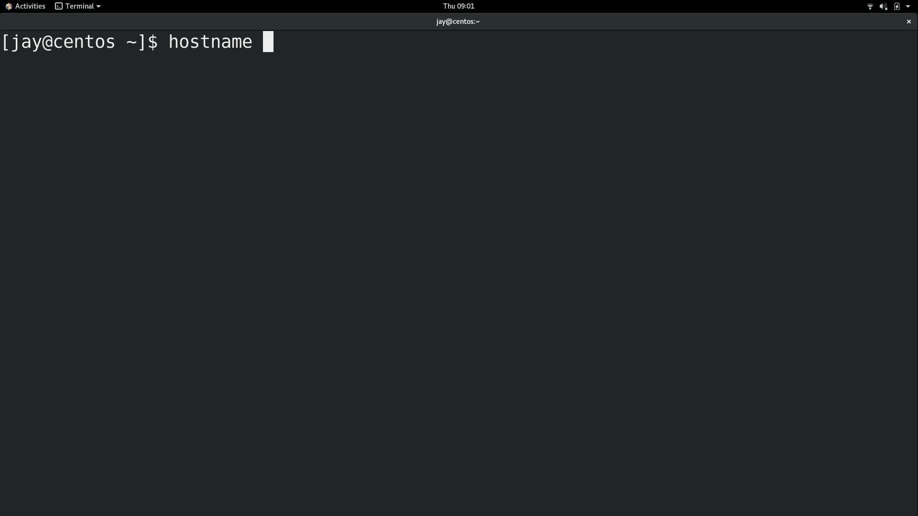
type("lemu")
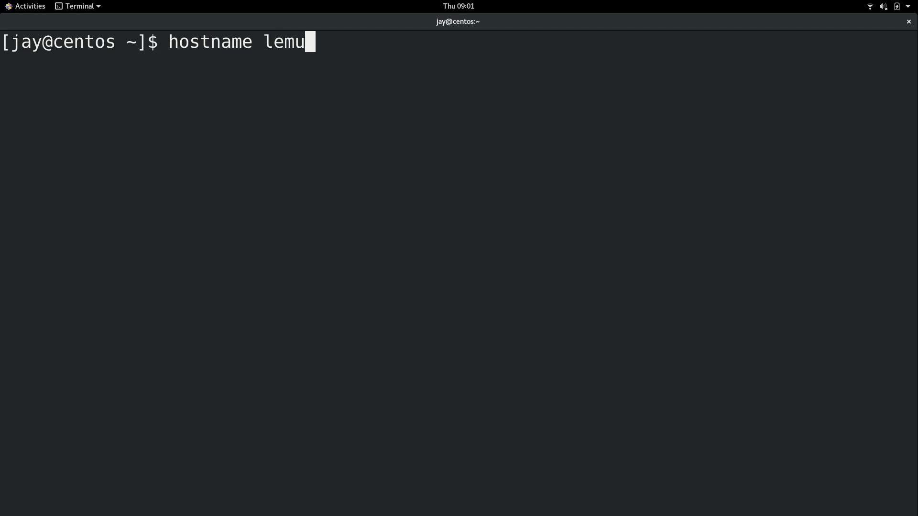
key("Return")
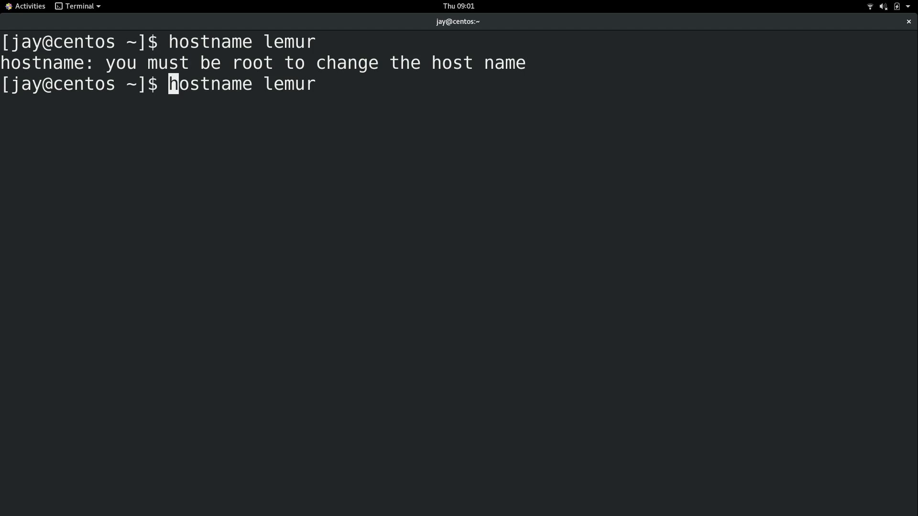
type("sudo")
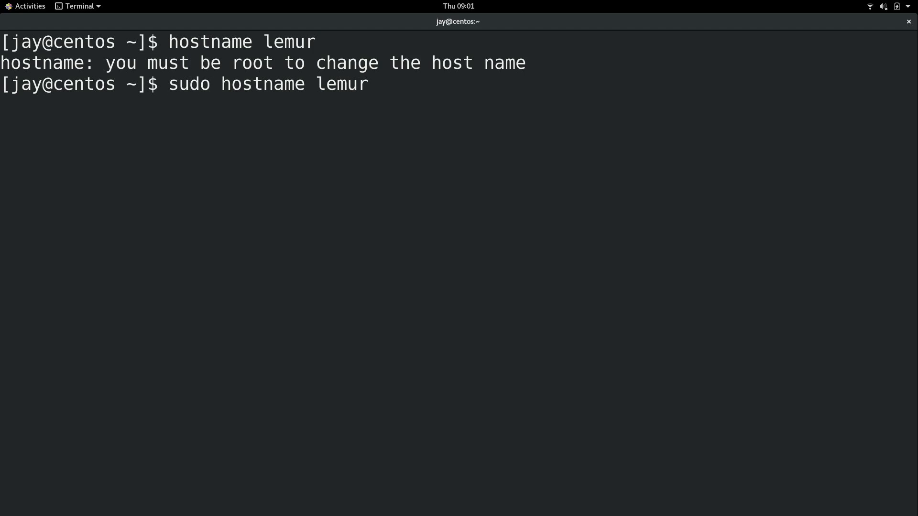
key("Return")
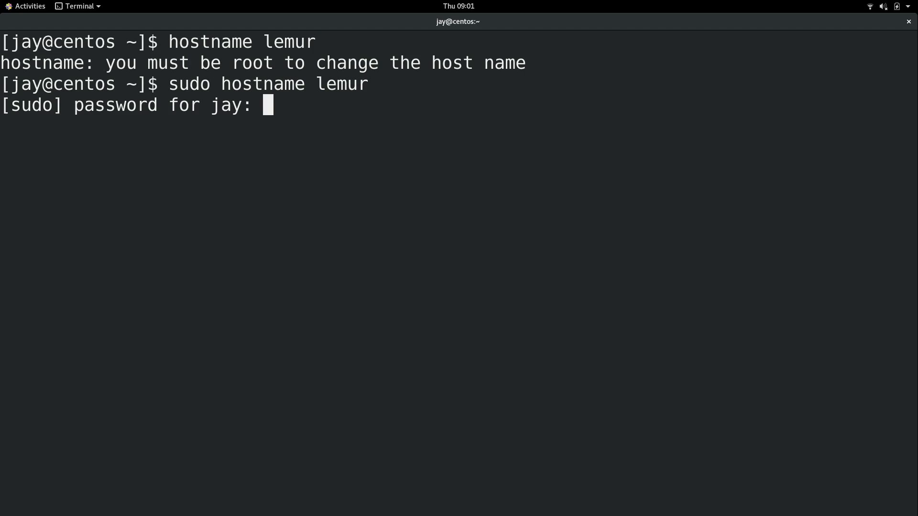
key("Return")
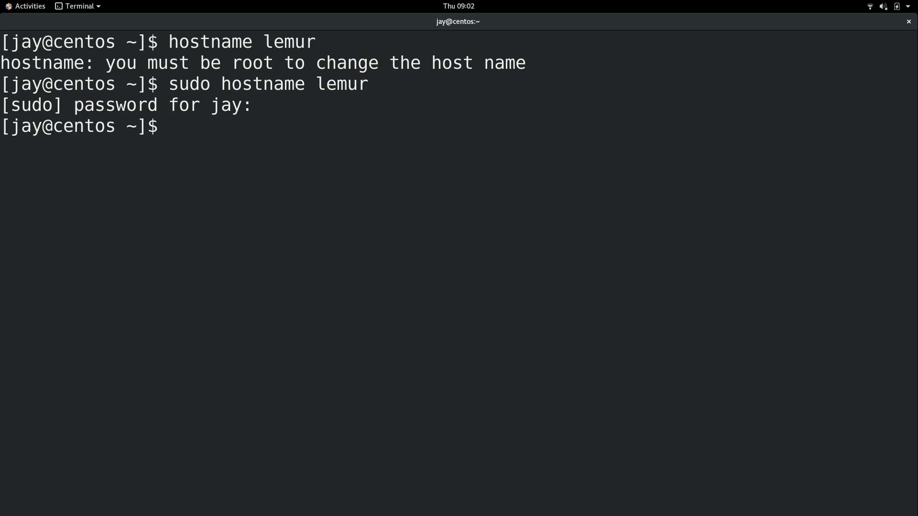
type("hostna")
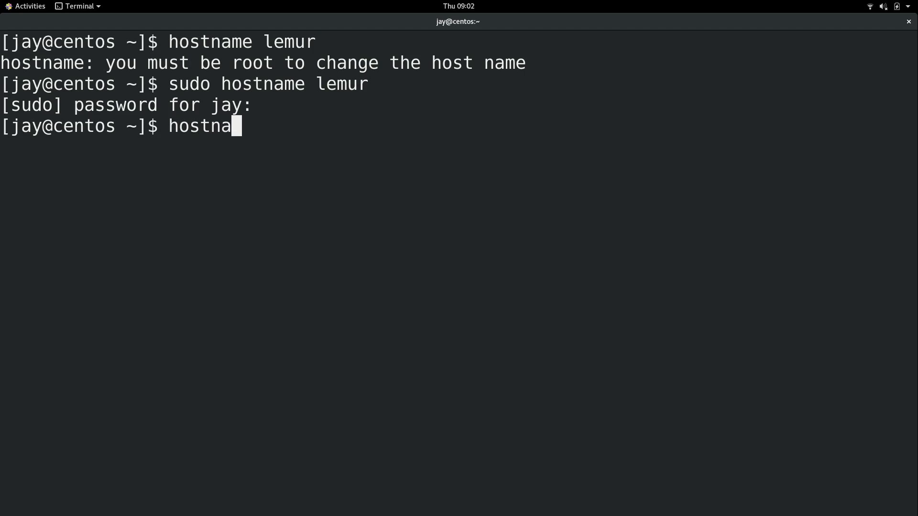
key("Return")
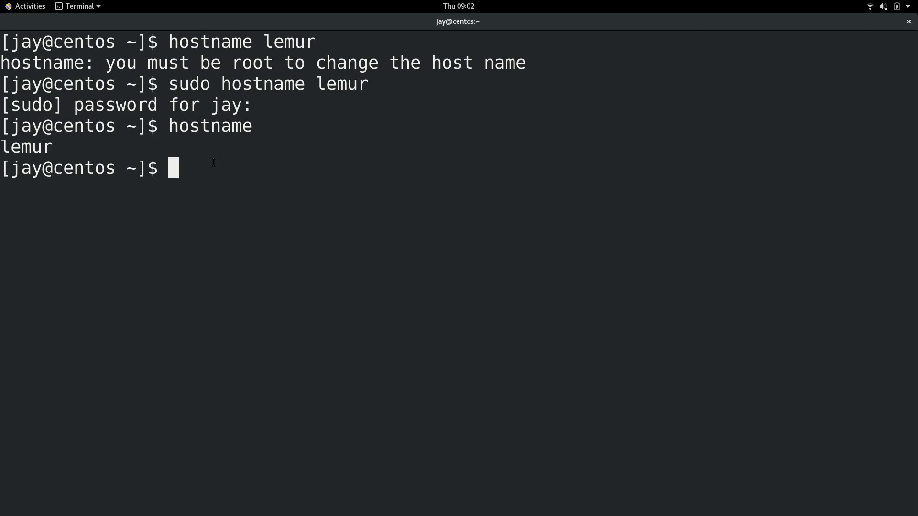
- Reload the shell with exec bash so the prompt reads jay@lemur
right_click(228, 179)
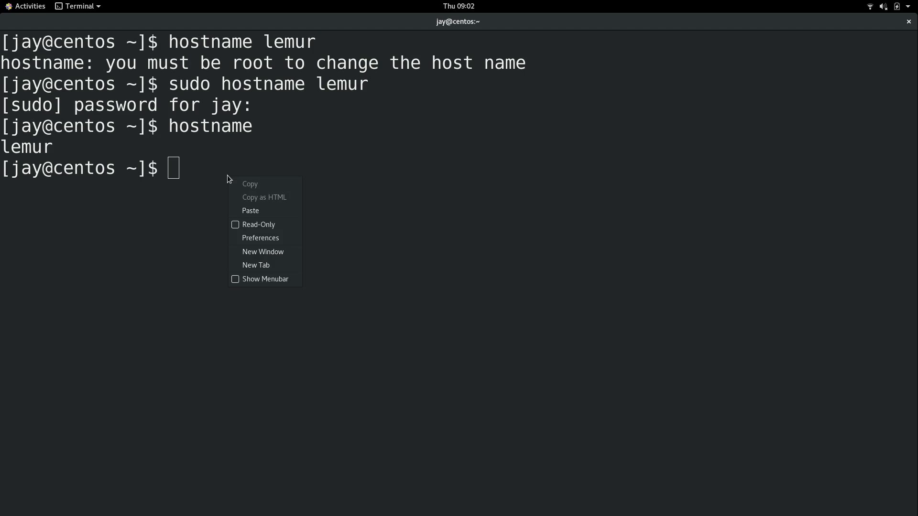
left_click(262, 251)
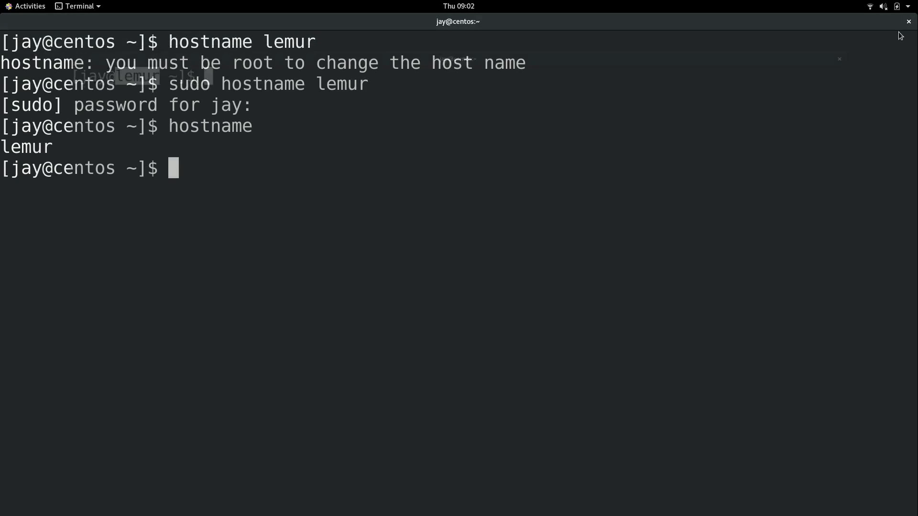
type("exec bash")
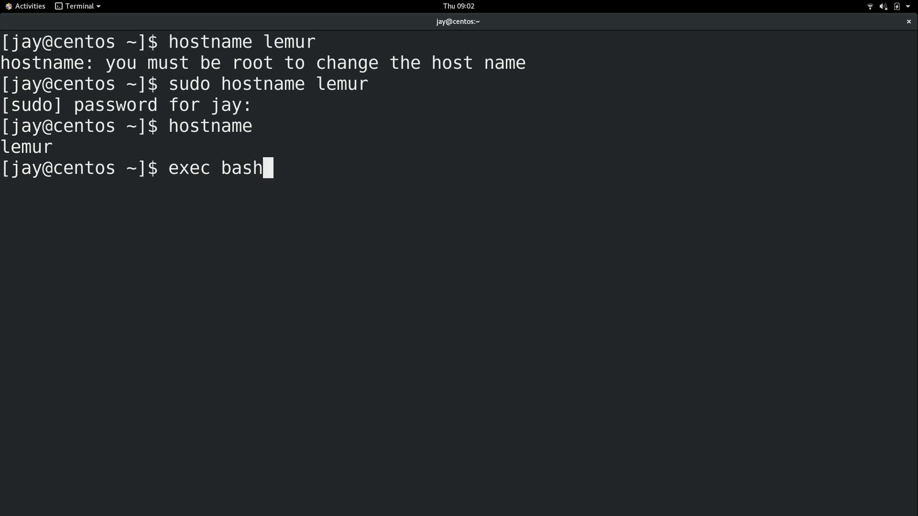
key("Return")
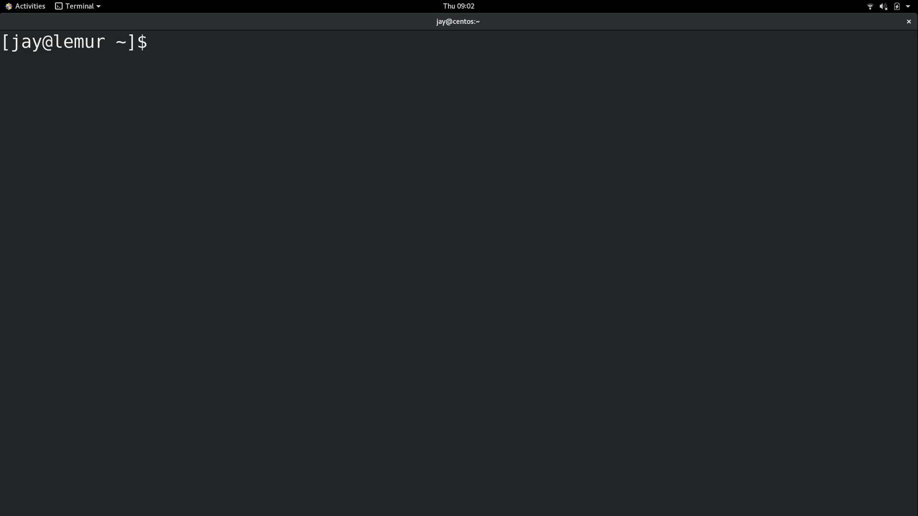
- Confirm /etc/hostname still contains centos, then clear the screen
type("cat /et")
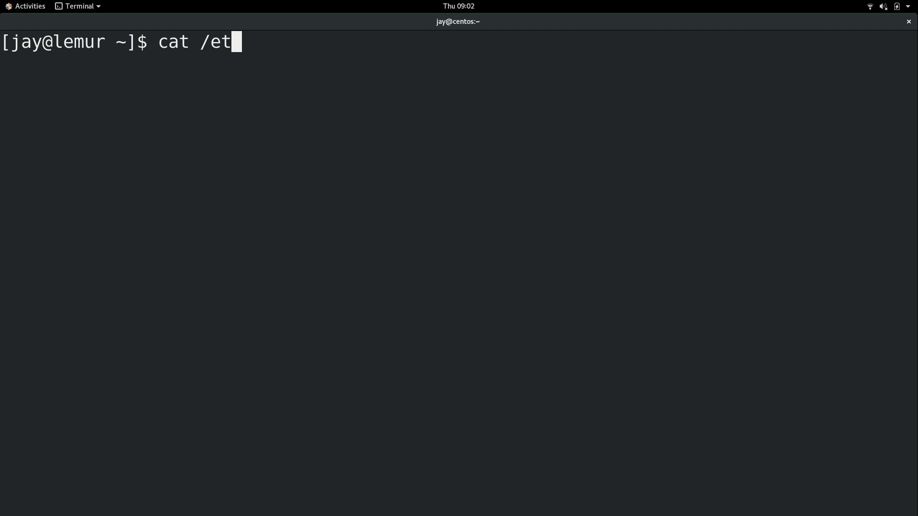
key("Return")
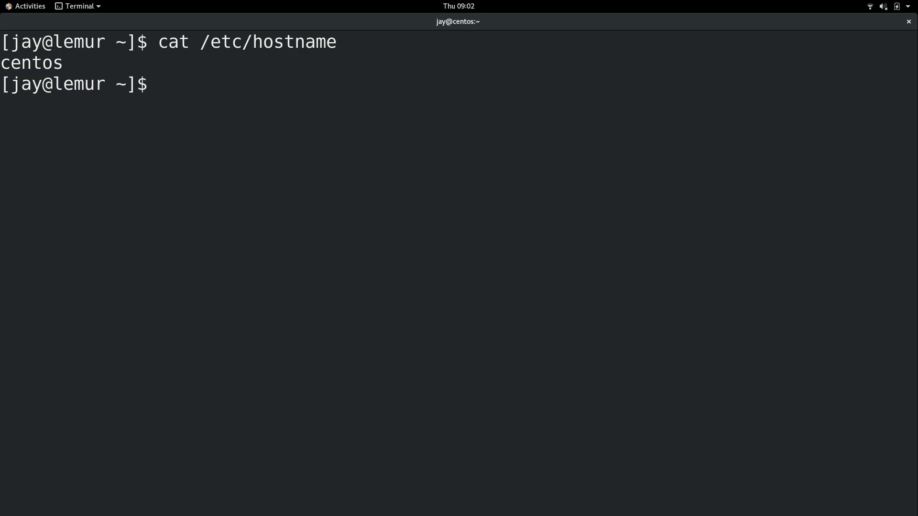
type("cat /etc/hostname")
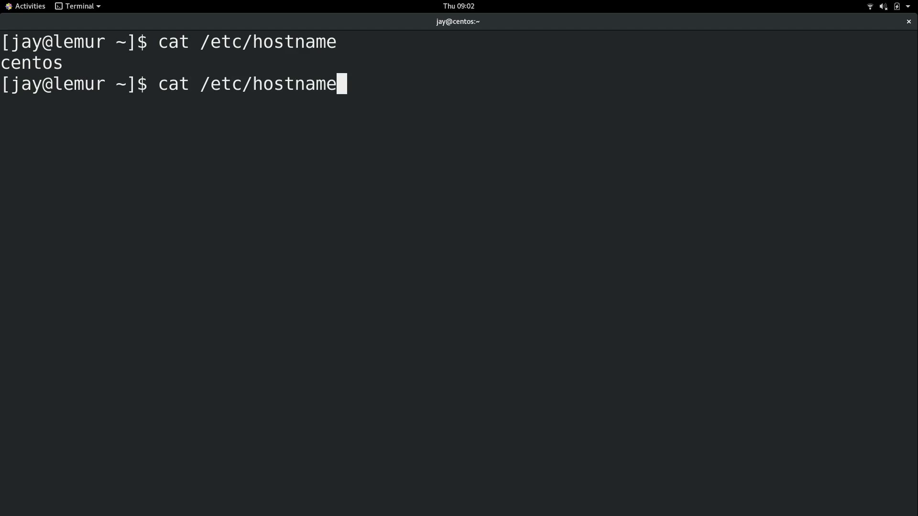
type("sudo hostname lemur")
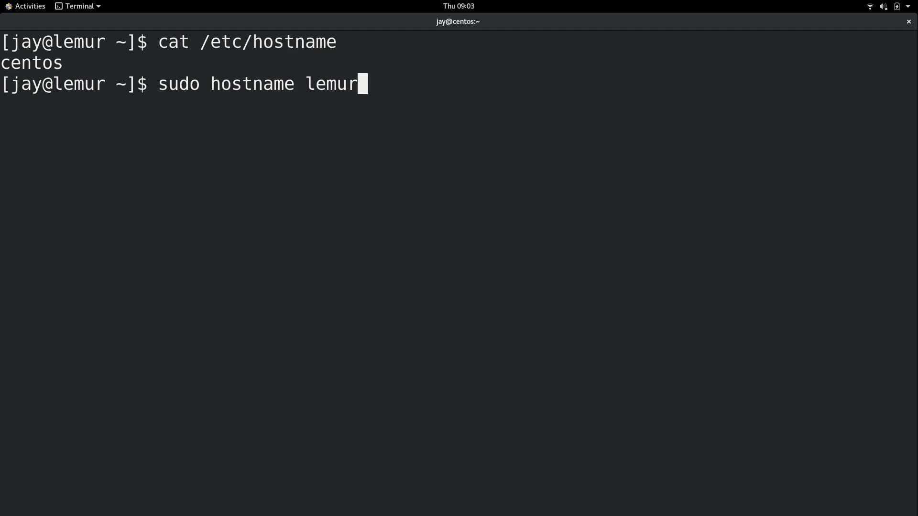
key("Return")
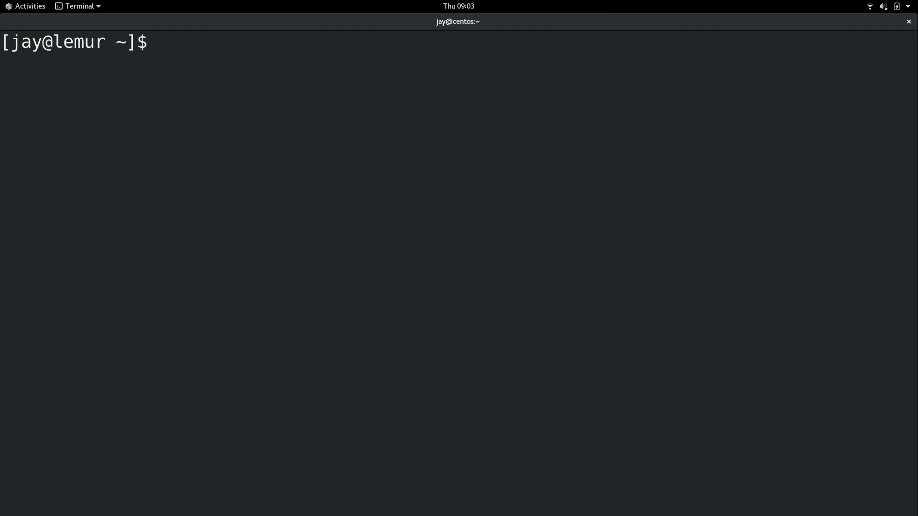
type("sudo nano /etc/")
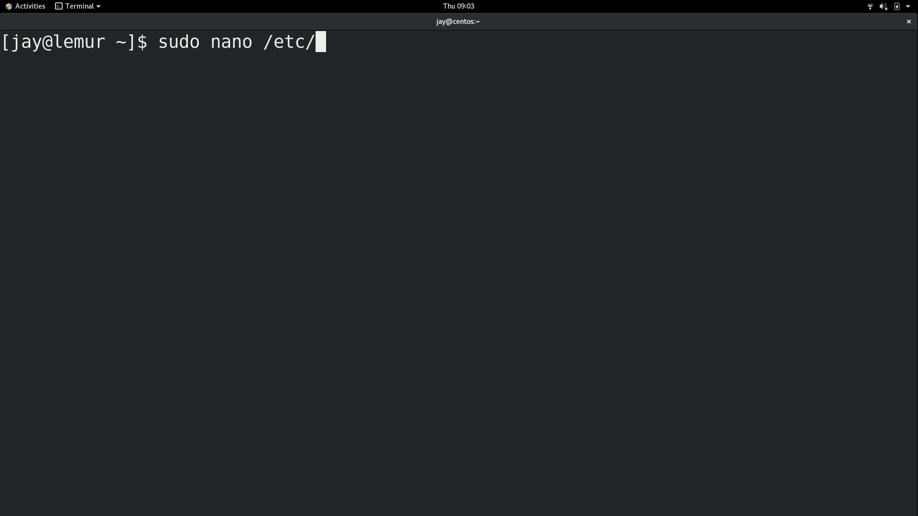
type("hostname")
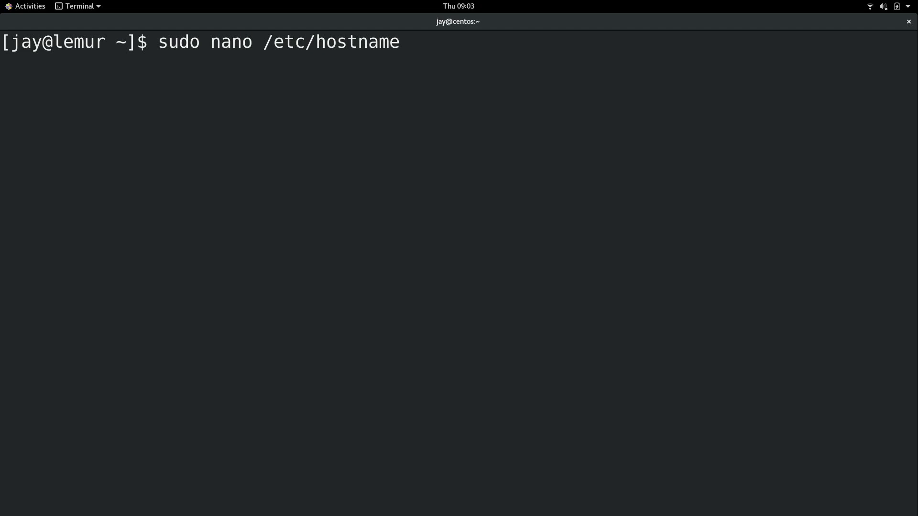
key("Return")
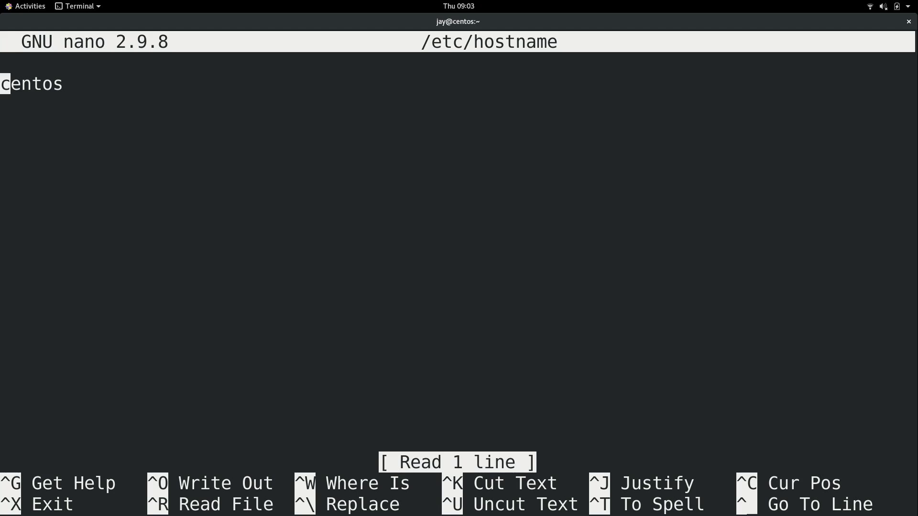
key("ctrl+x")
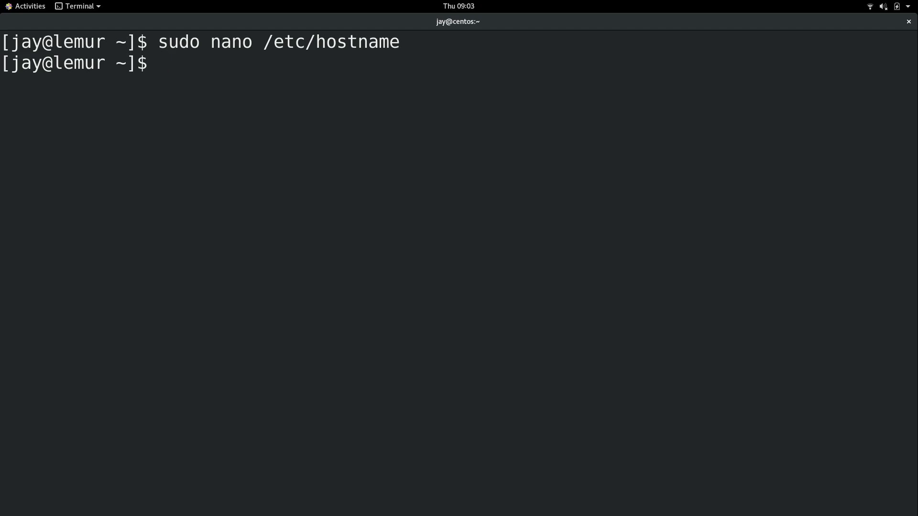
type("hostna")
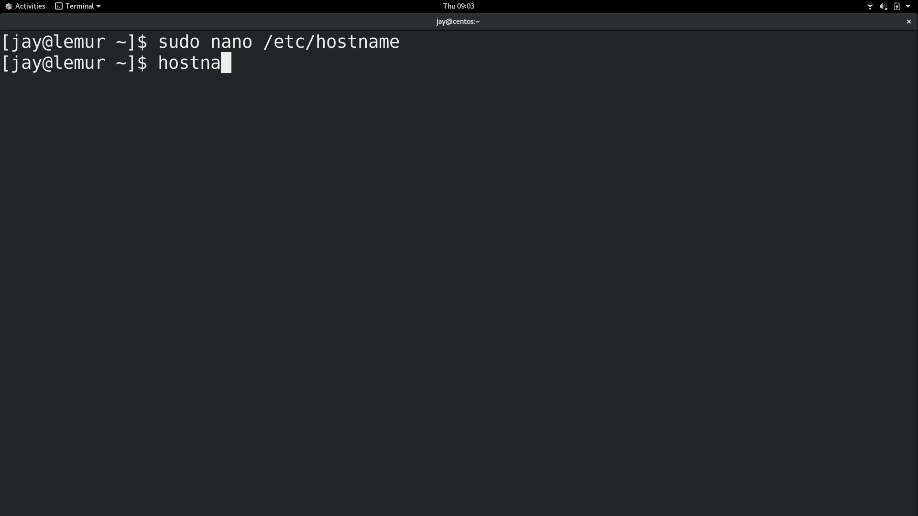
- Run hostnamectl, showing static hostname centos and transient hostname lemur
type("mectl")
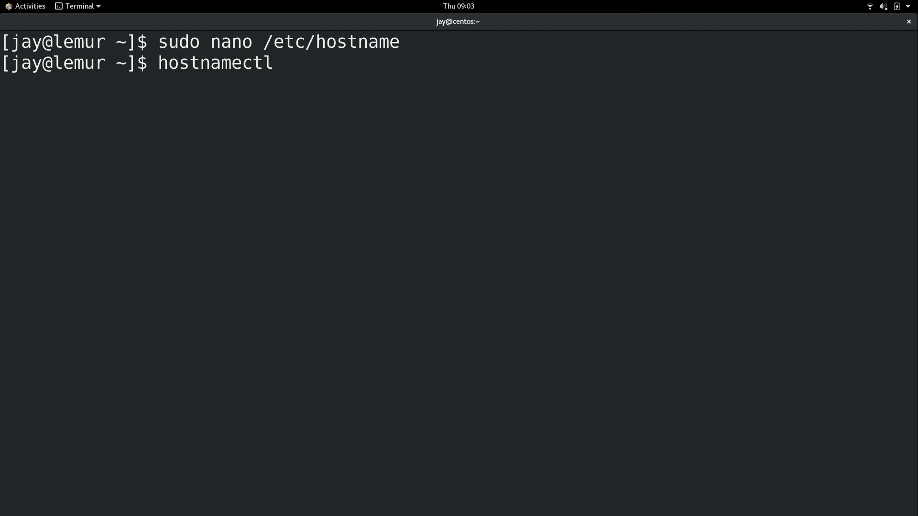
key("Return")
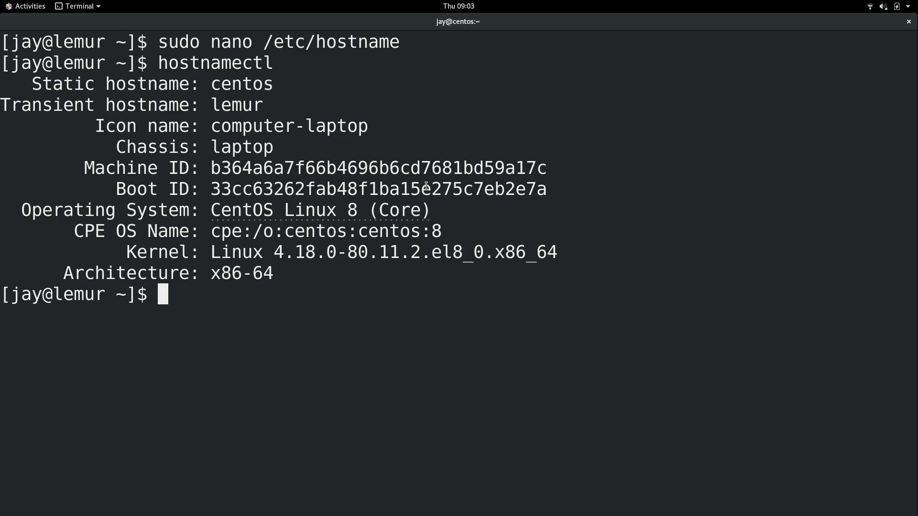
double_click(162, 147)
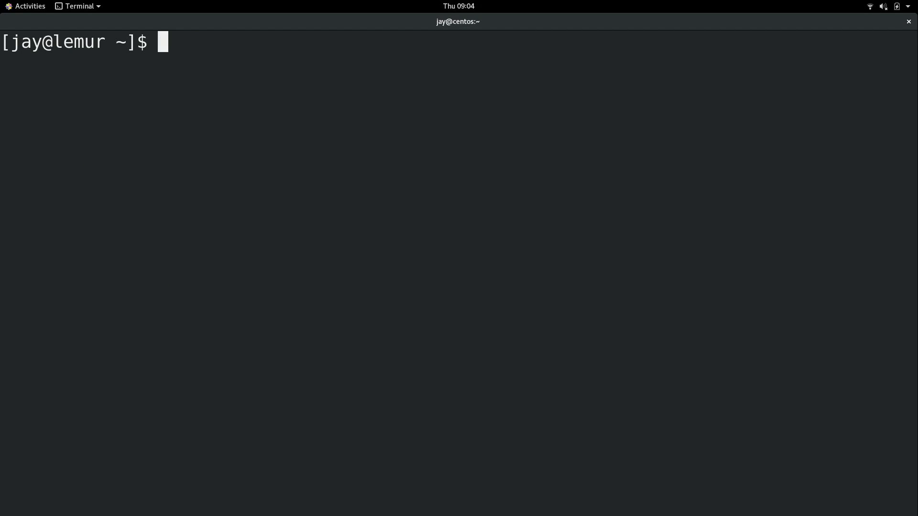
- Make navi the permanent hostname with sudo hostnamectl set-hostname navi and verify it
type("hostnamectl")
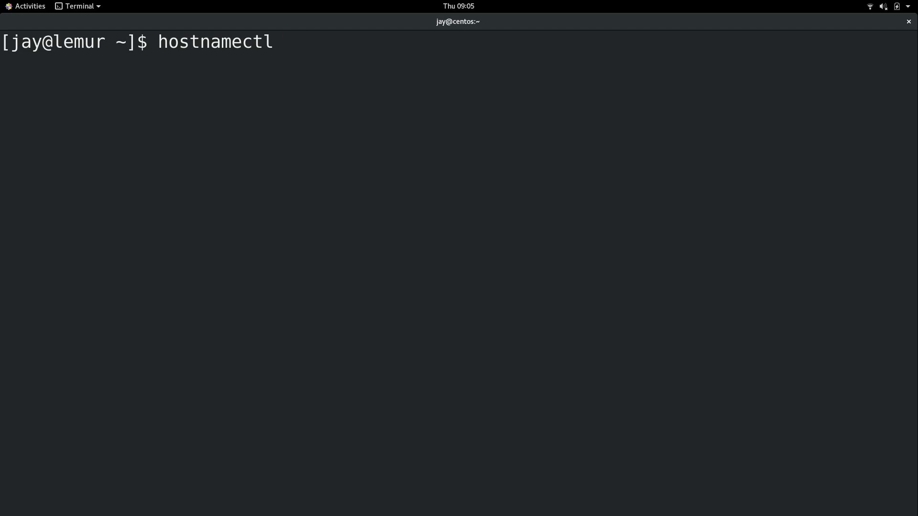
type("set-")
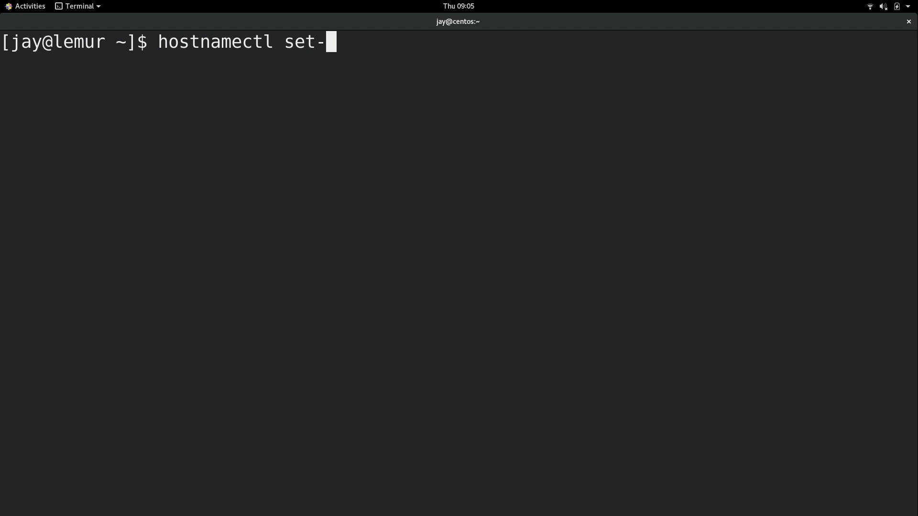
type("hostname")
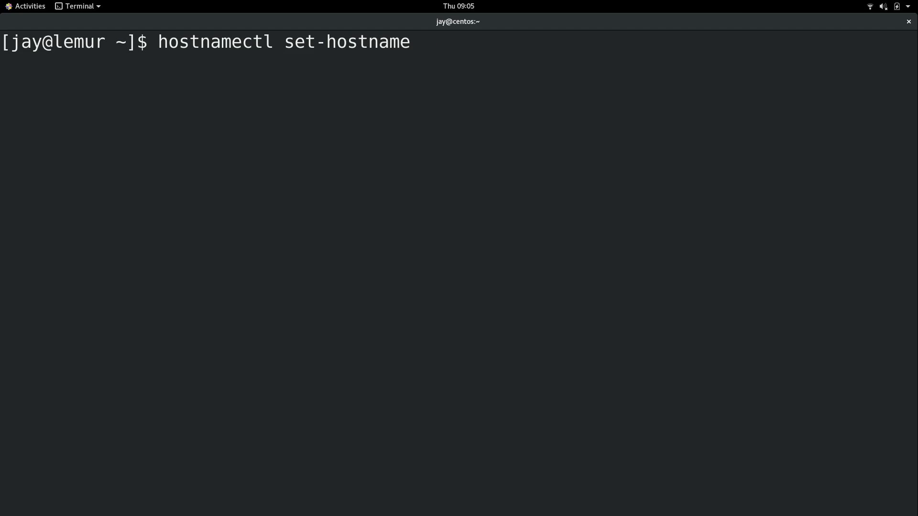
type("navi")
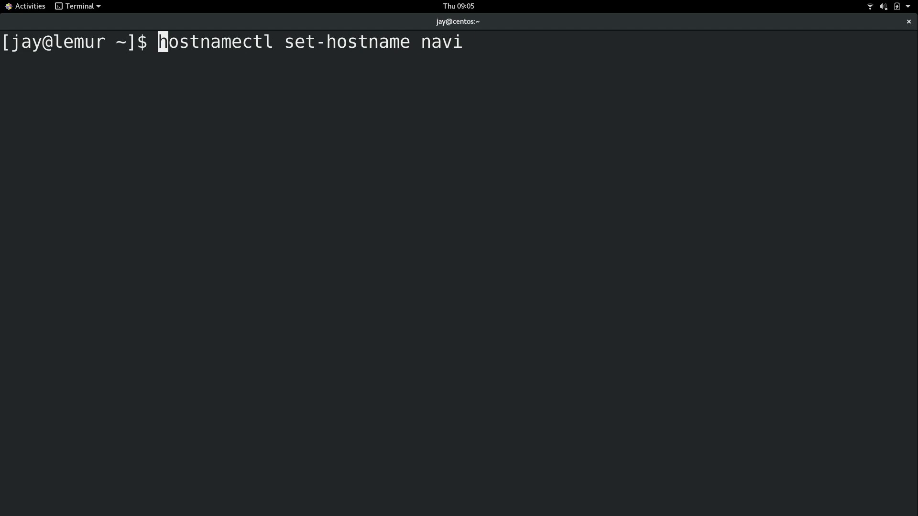
type("su")
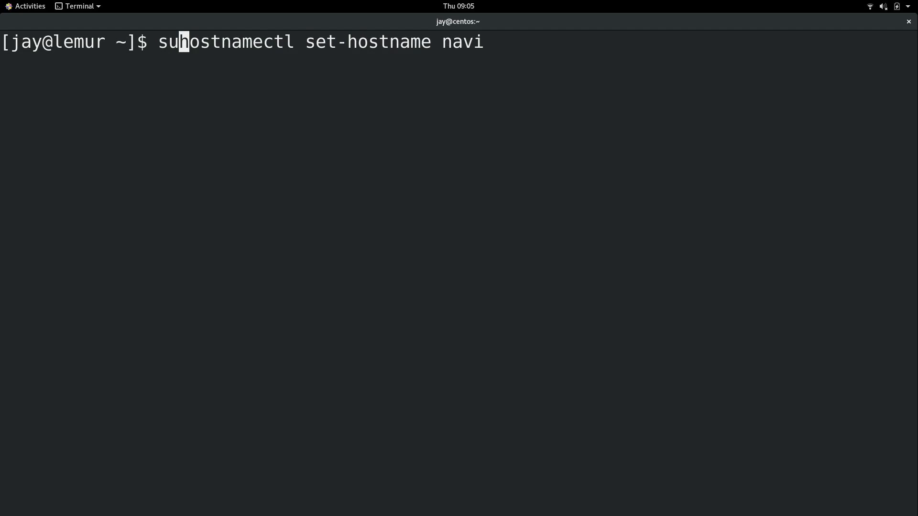
type("do")
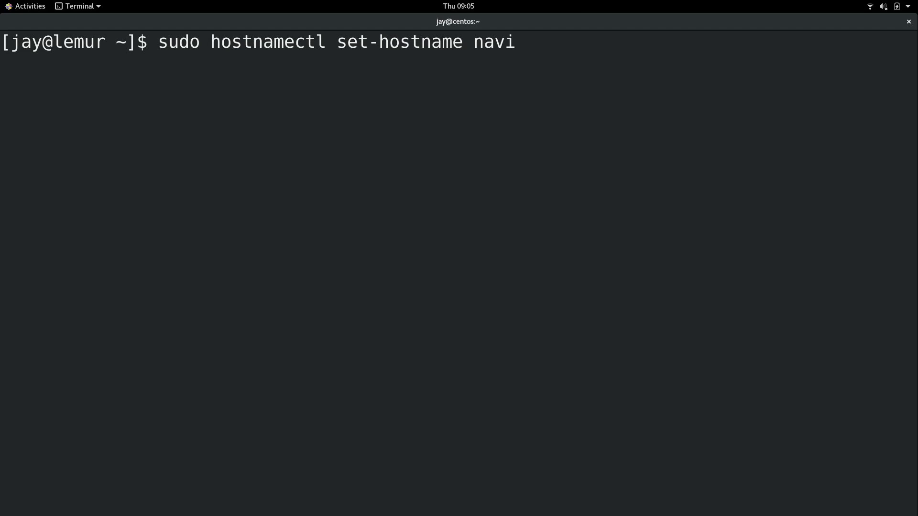
type("hostnamectl")
key("Return")
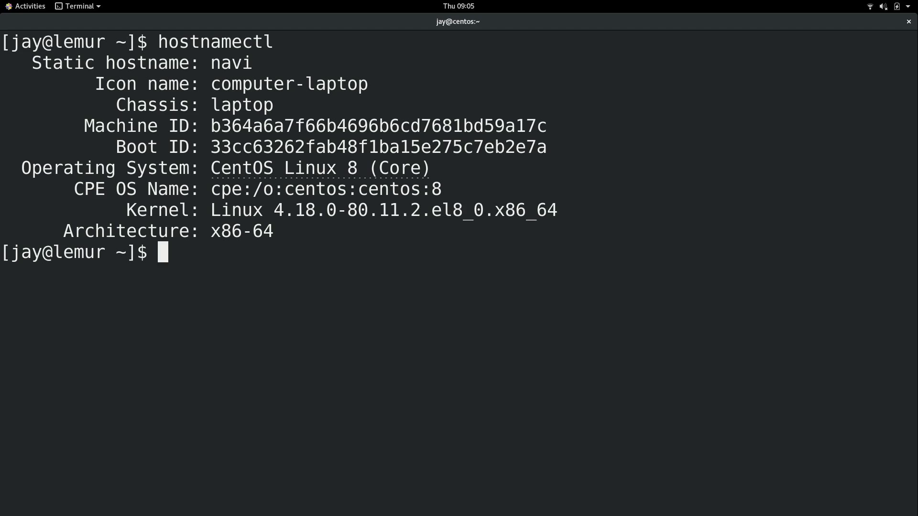
double_click(230, 63)
type("ca")
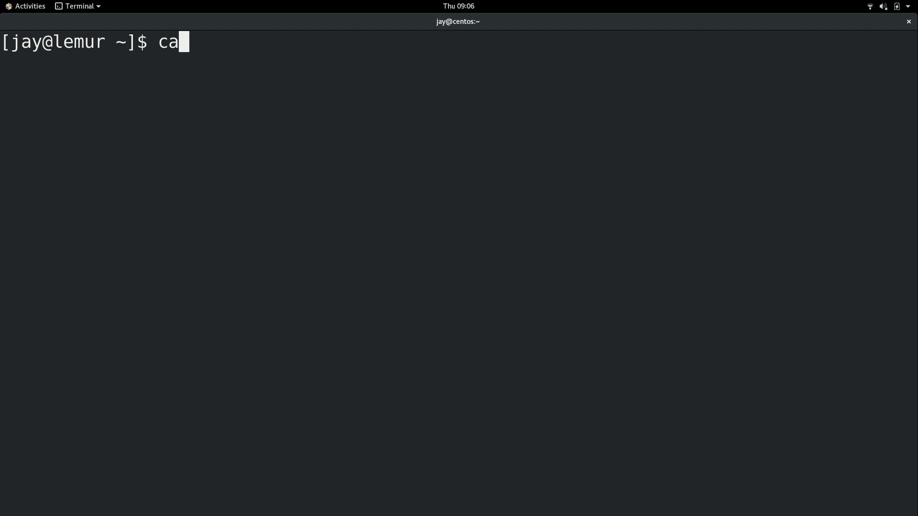
type("t /etc/")
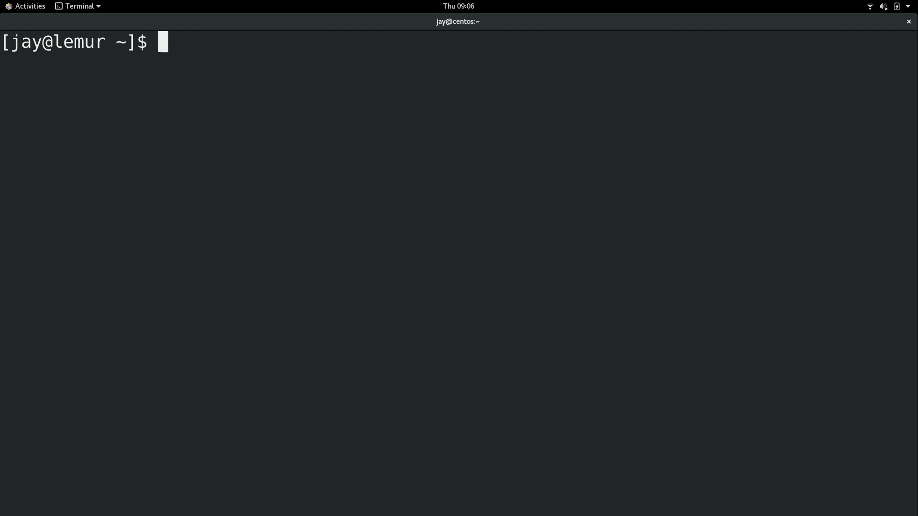
type("ping")
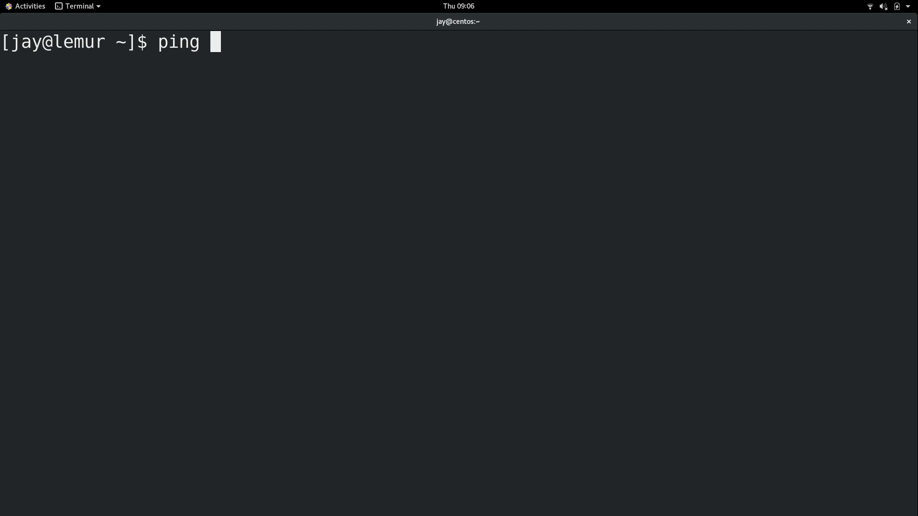
- Ping 8.8.8.8 to test connectivity and stop it once replies arrive
type("8.8.8.8")
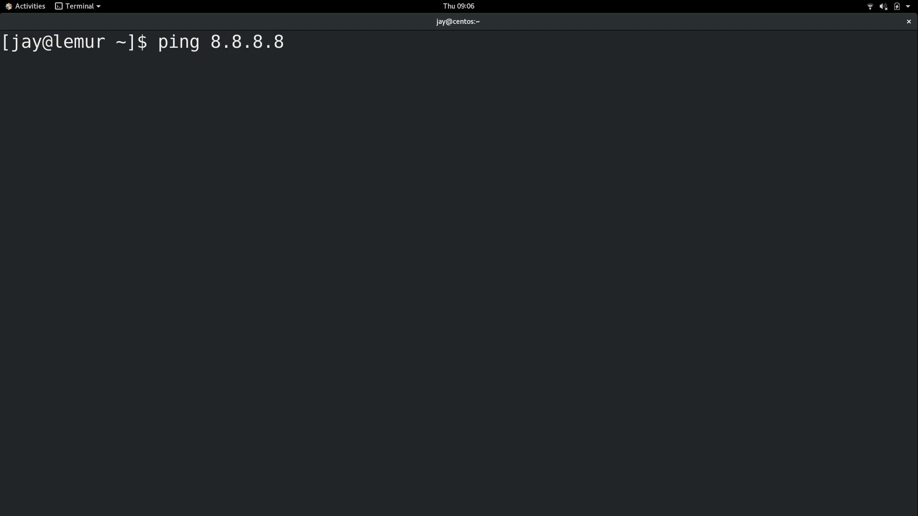
key("Return")
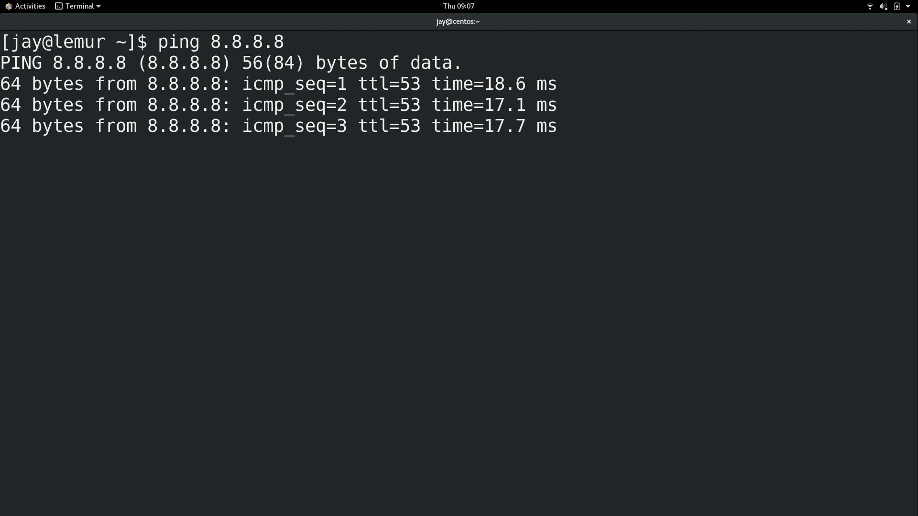
key("ctrl+c")
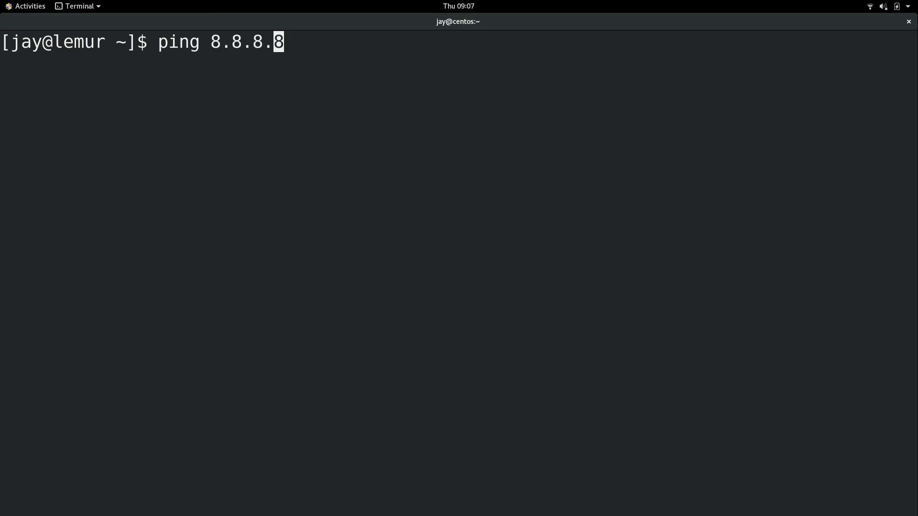
- Run a five-packet ping to 8.8.8.8 with ping -c 5
type("-c")
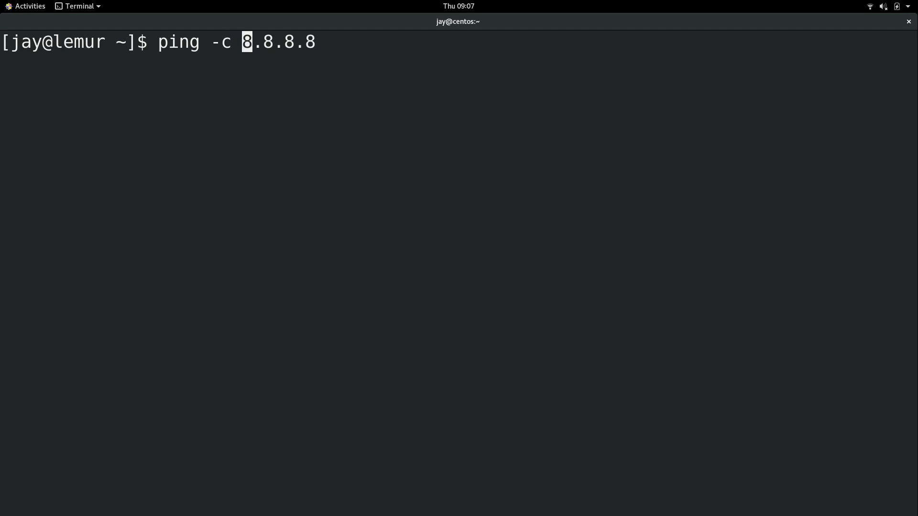
type("5")
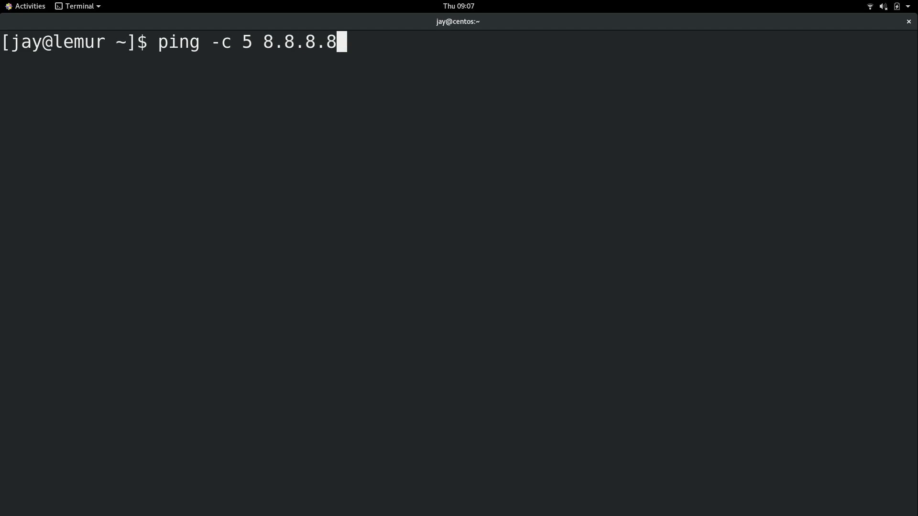
key("Return")
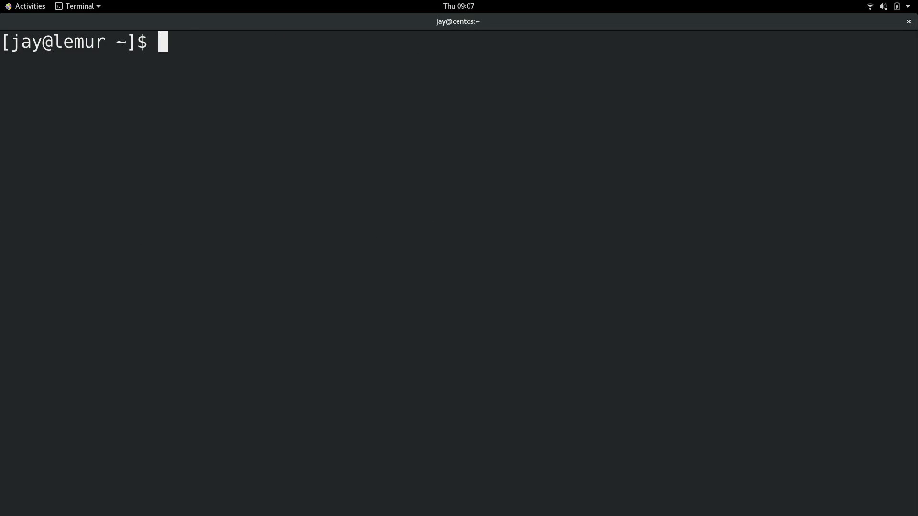
type("ping -c")
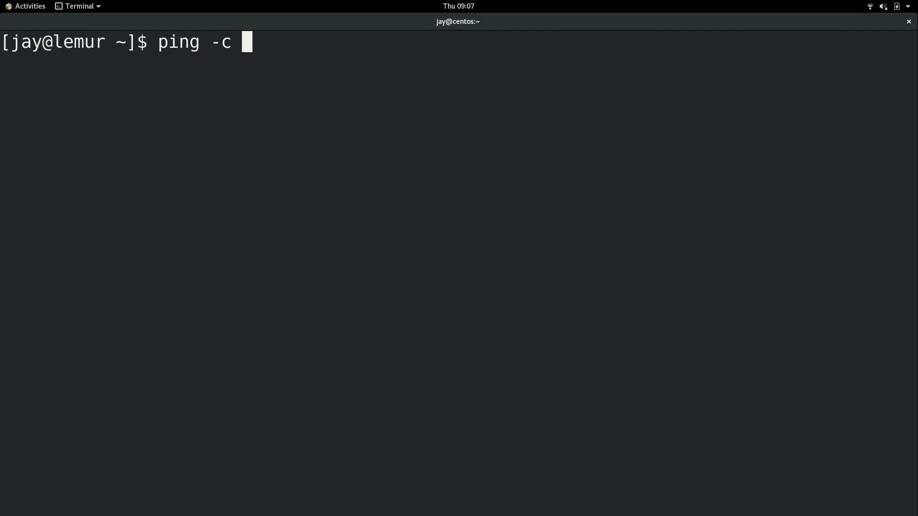
type("5")
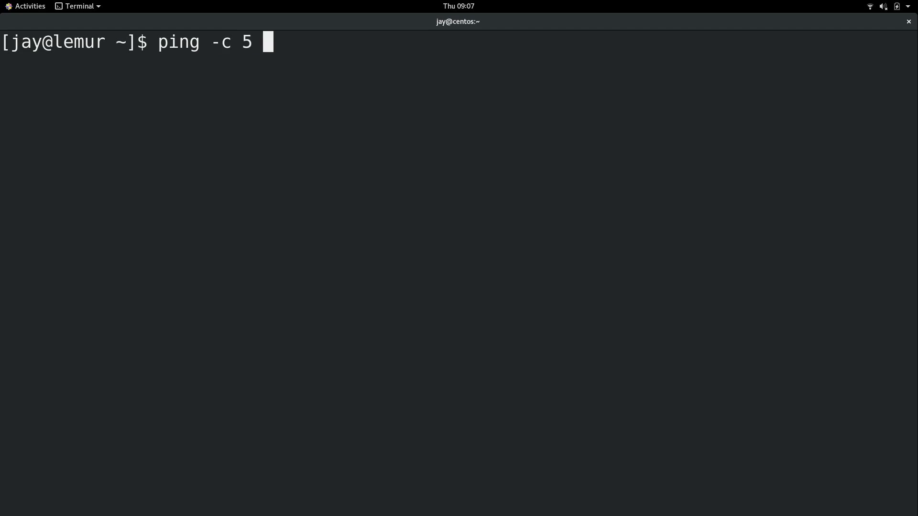
type("ww")
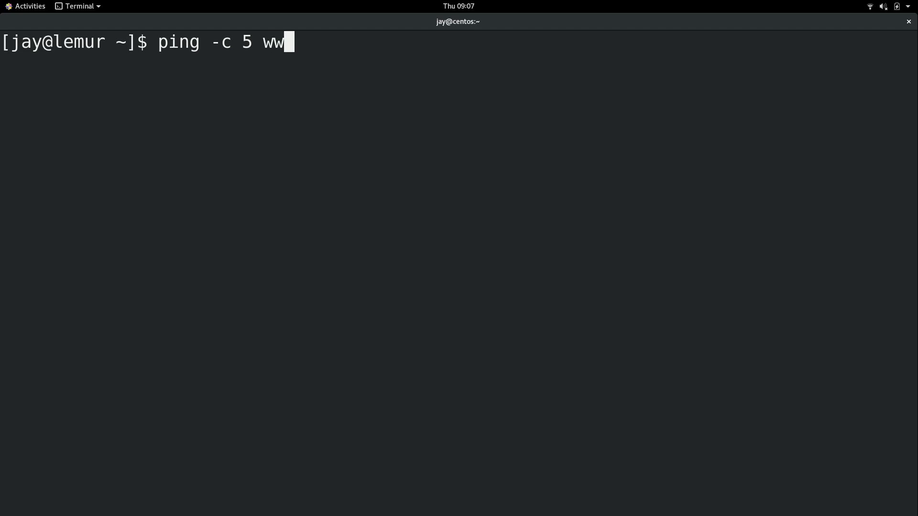
type("w.learnlinux.")
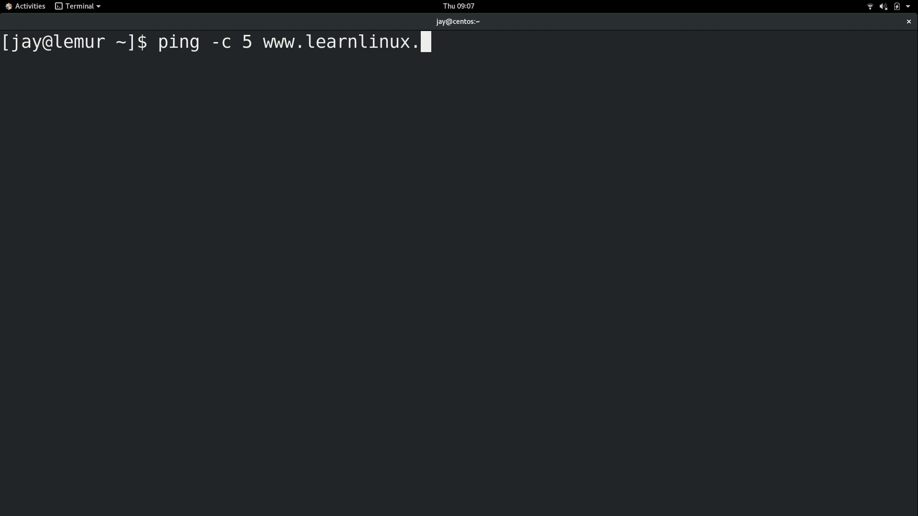
key("Return")
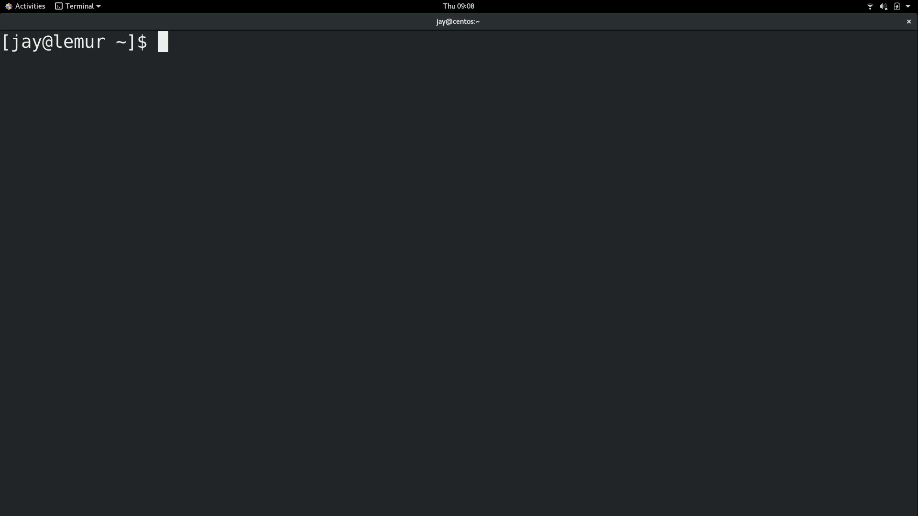
type("exec")
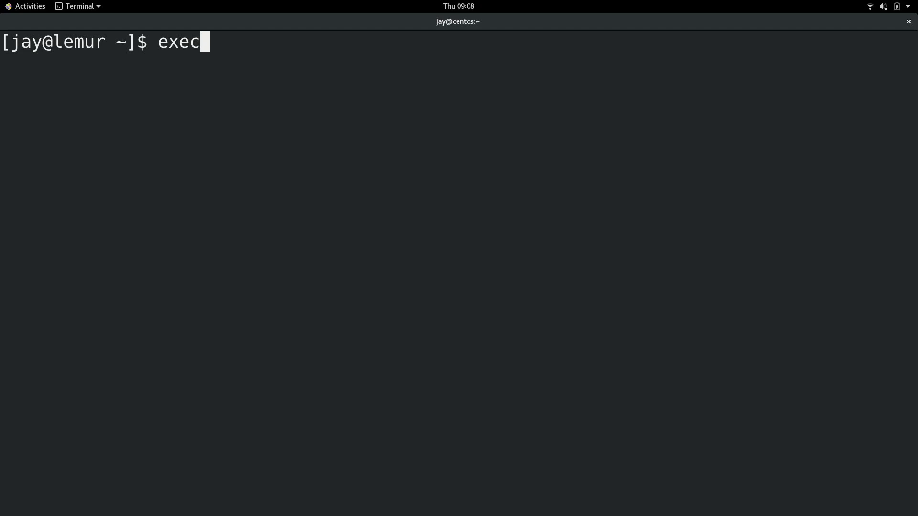
- Reload the shell so the prompt reads jay@navi, then ping navi and stop it after local replies
key("Return")
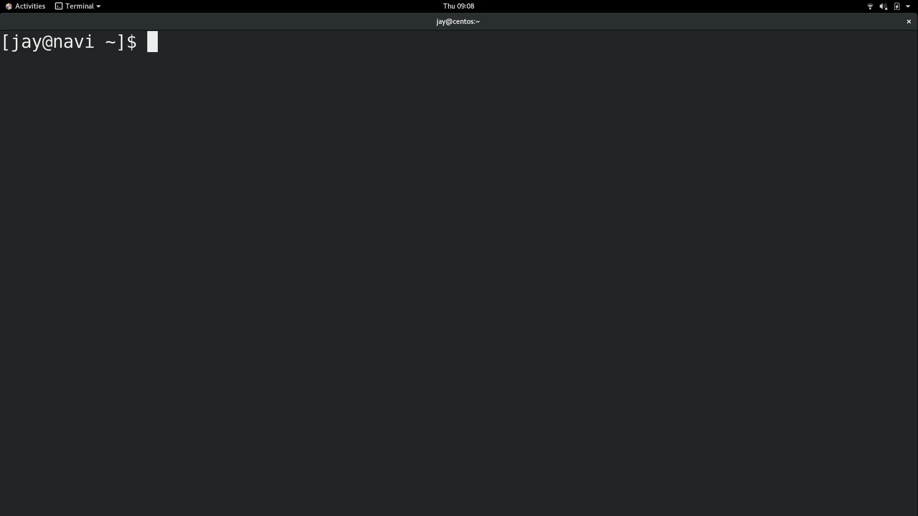
type("ping n")
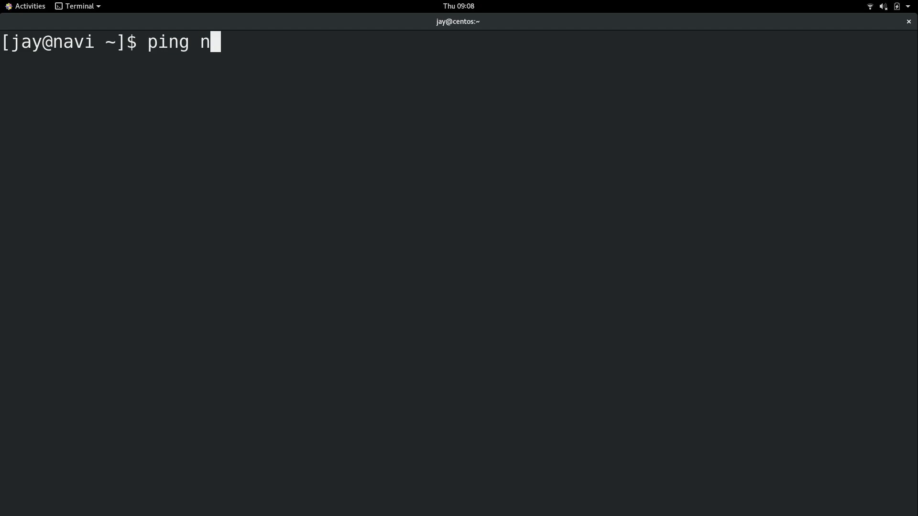
type("avi")
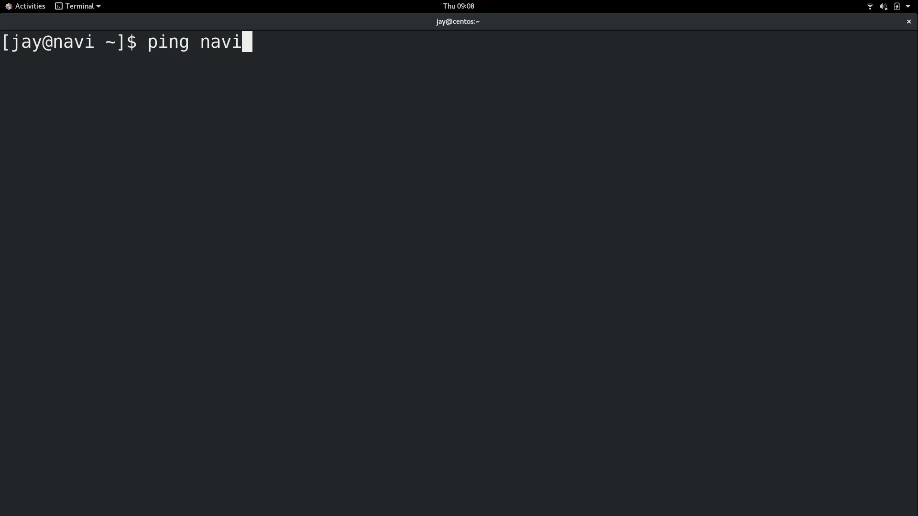
key("Return")
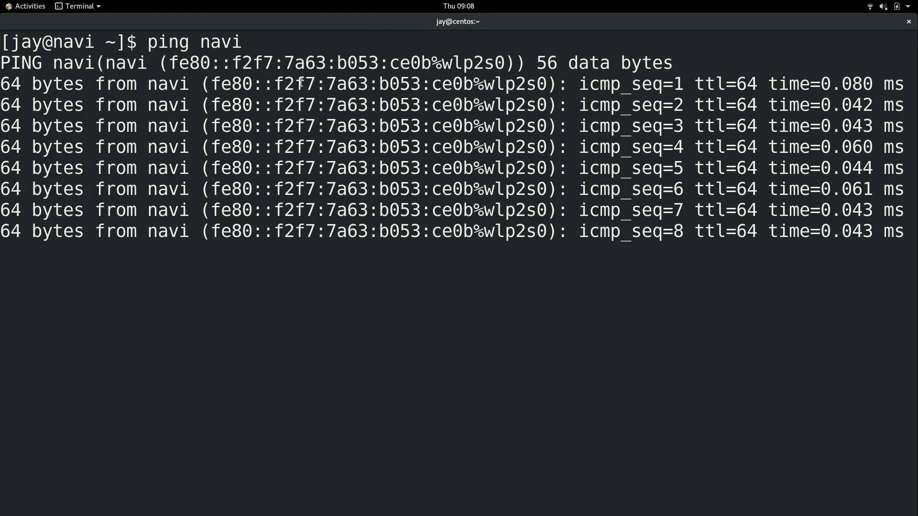
key("ctrl+c")
type("ping na")
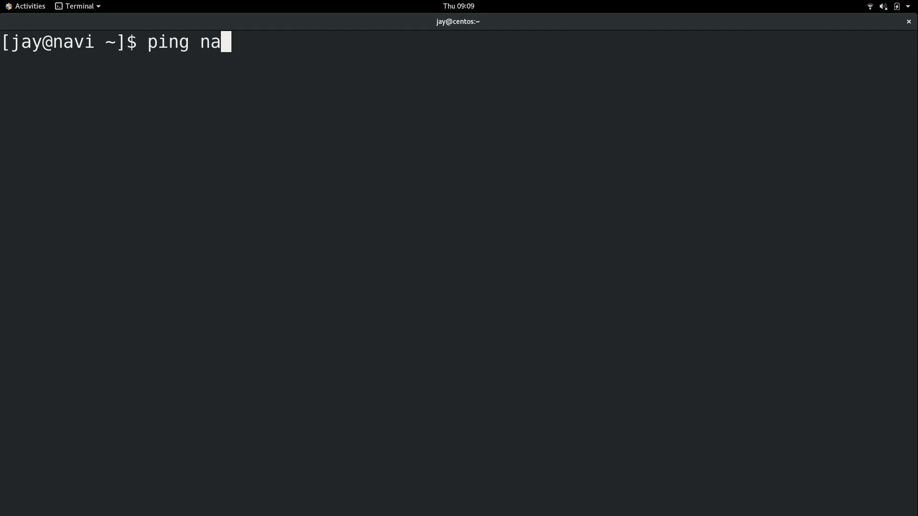
type("vi")
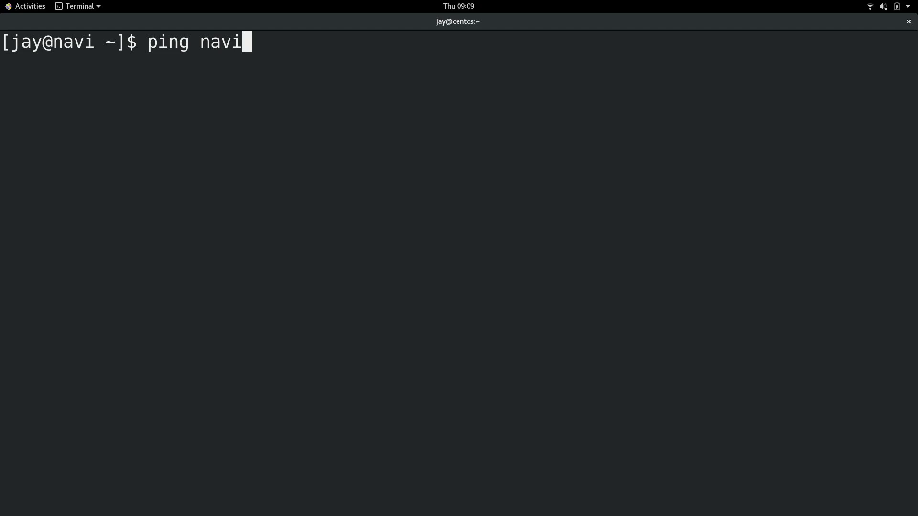
key("ctrl+c")
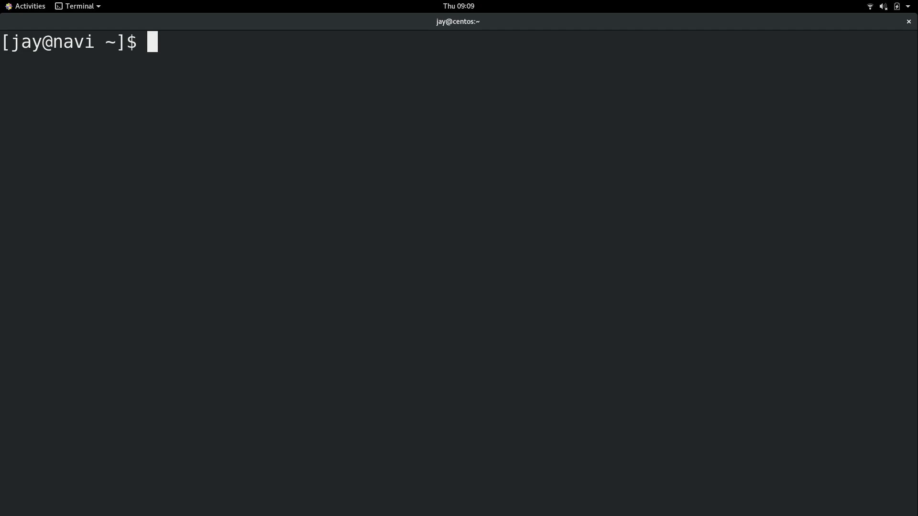
type("sudo")
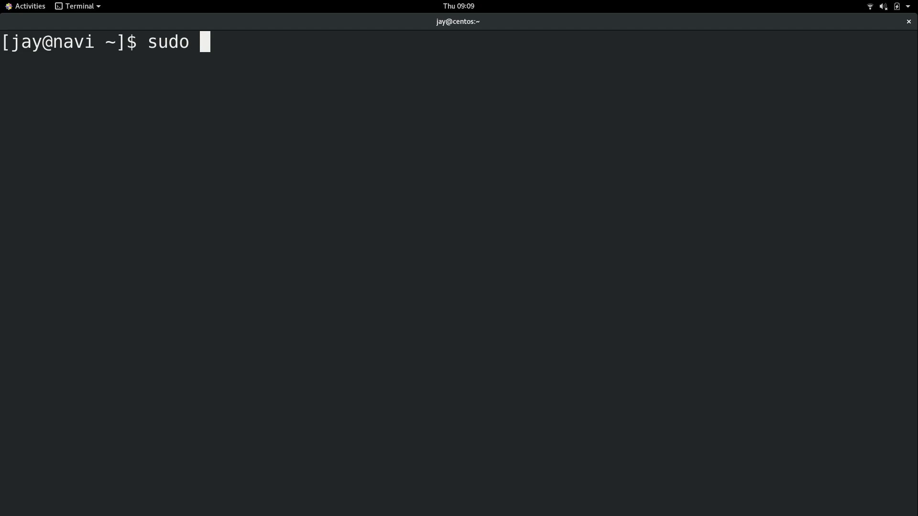
type("nano /")
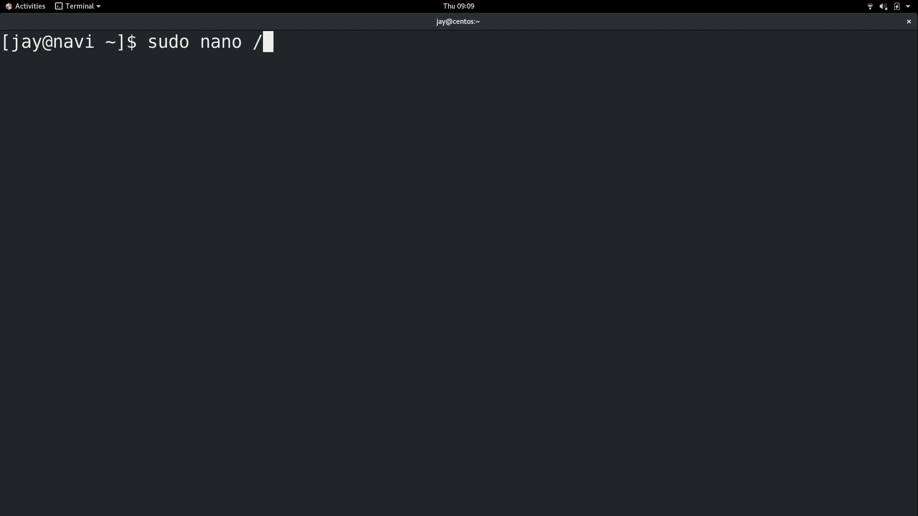
type("etc/host")
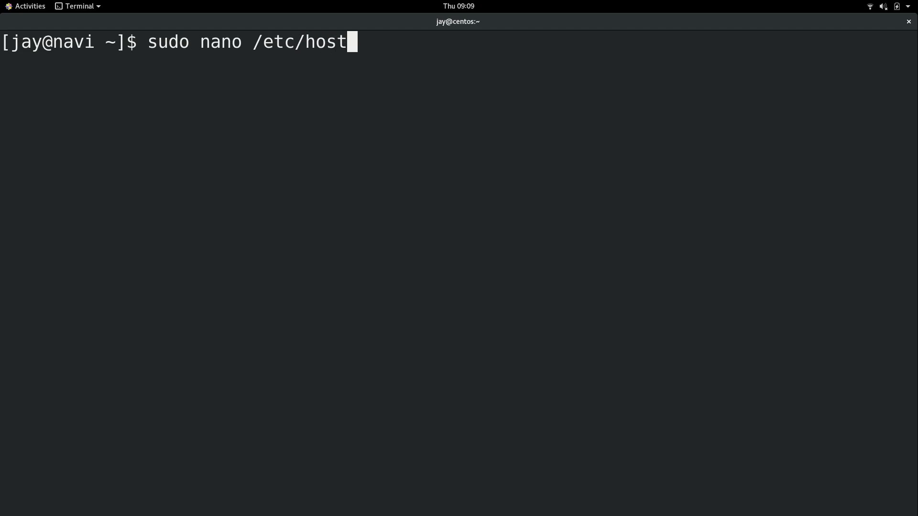
key("Return")
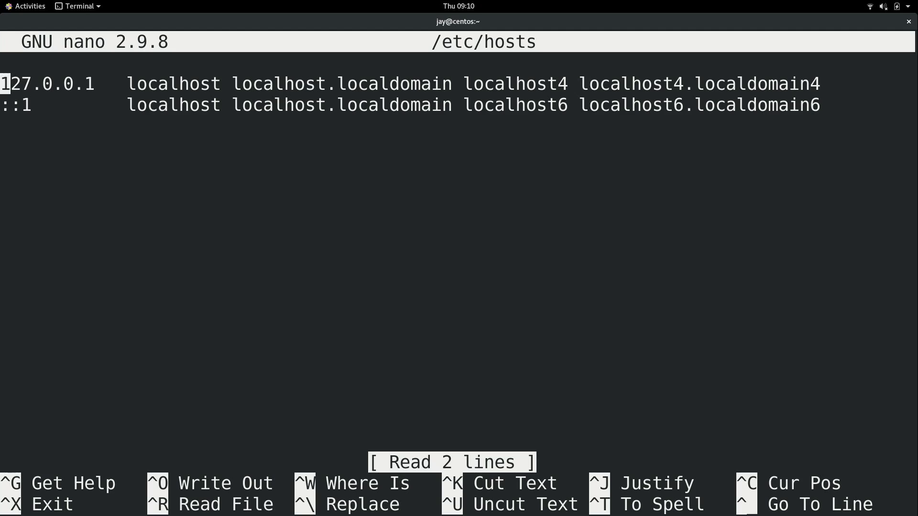
key("ctrl+x")
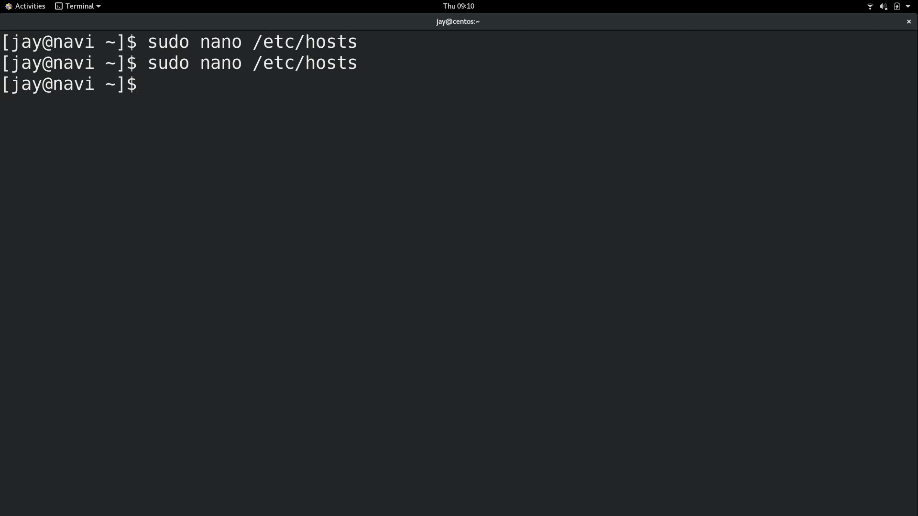
- Copy /etc/hosts to a backup named /etc/hosts.bak with sudo cp
type("sudo cp")
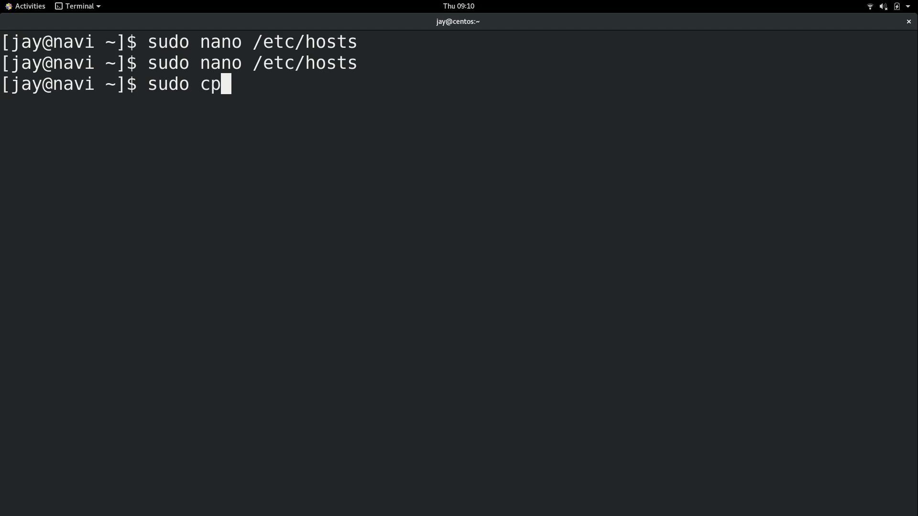
type("/etc/hosts /")
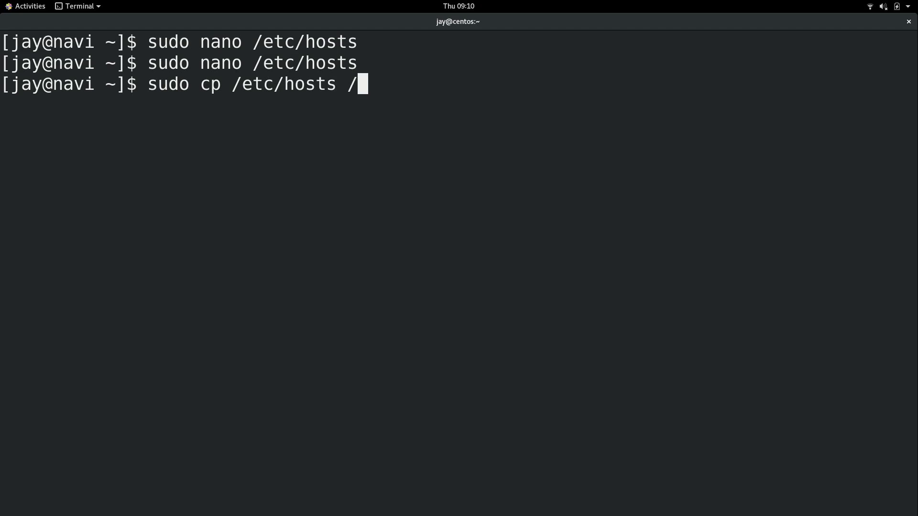
type("etc/hosts.bak")
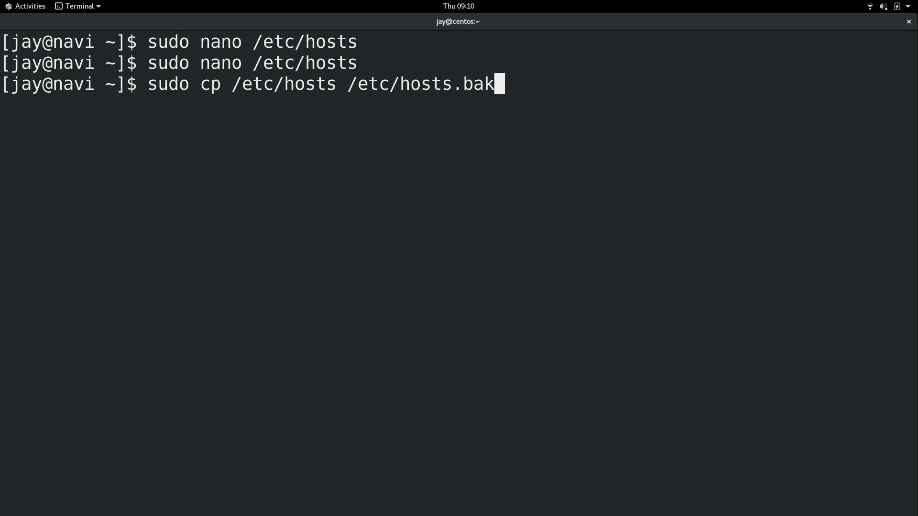
key("Return")
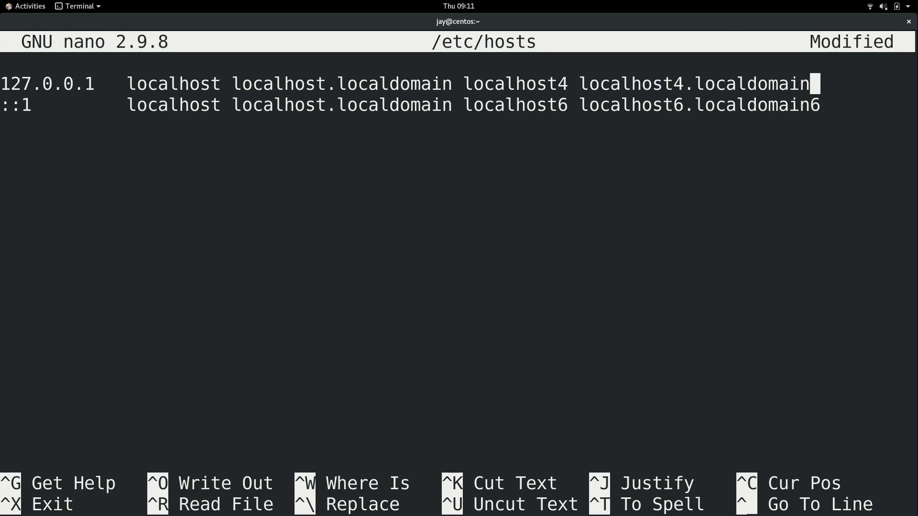
- Trim both localhost lines to plain localhost and start a new line after the first
key("BackSpace")
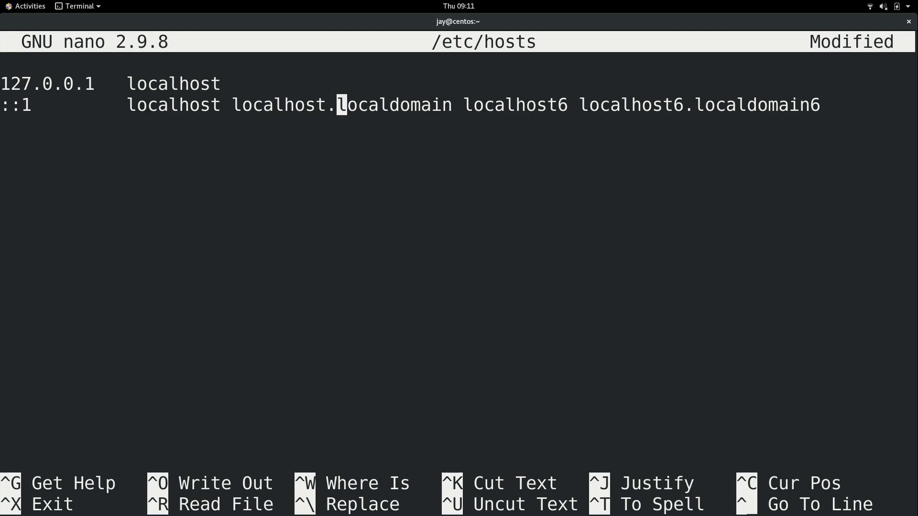
key("End")
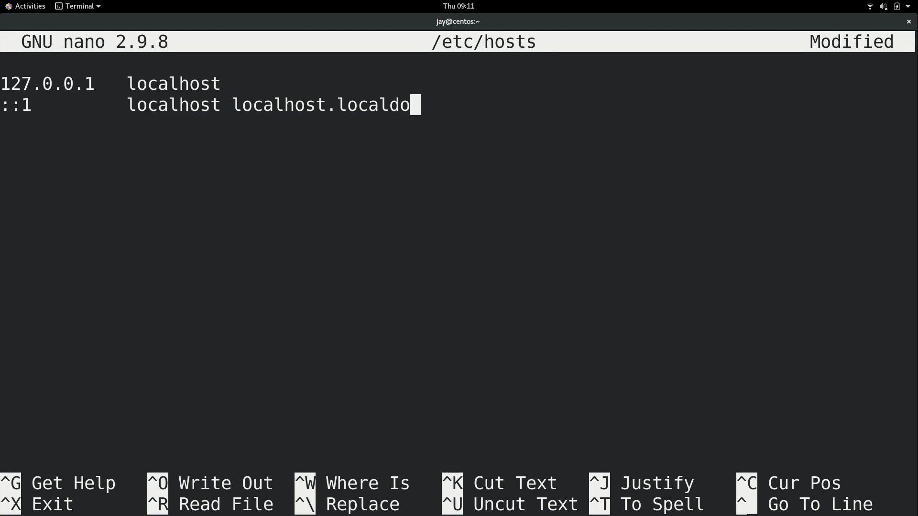
key("BackSpace")
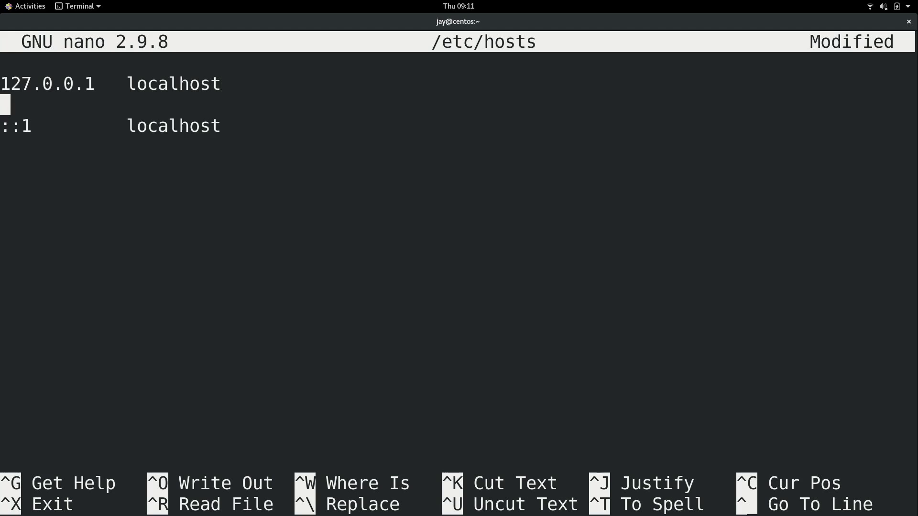
- Enter 127.0.1.1 on the new line between the localhost entries
type("12")
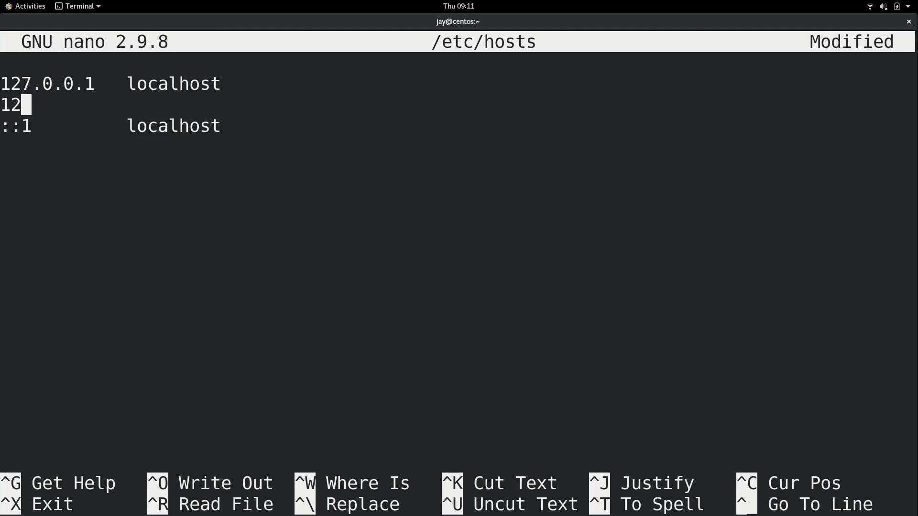
type("7.0.")
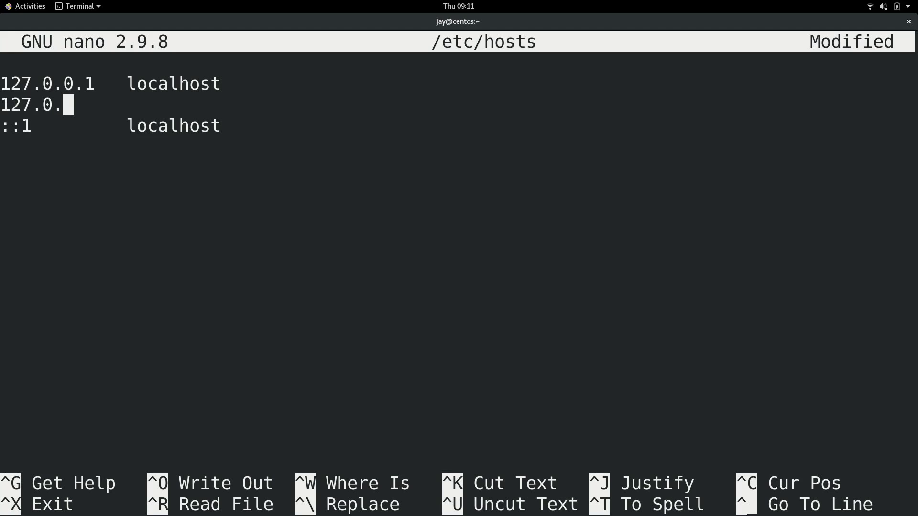
type("1.1")
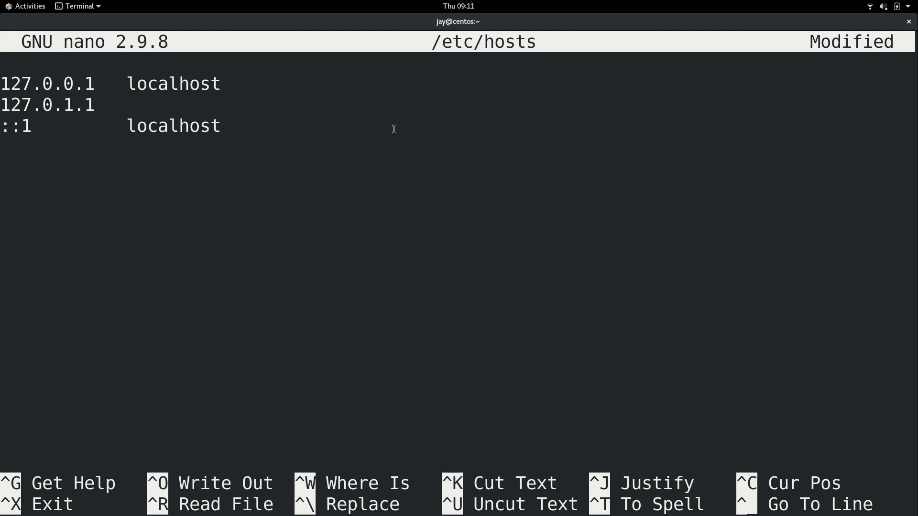
right_click(393, 129)
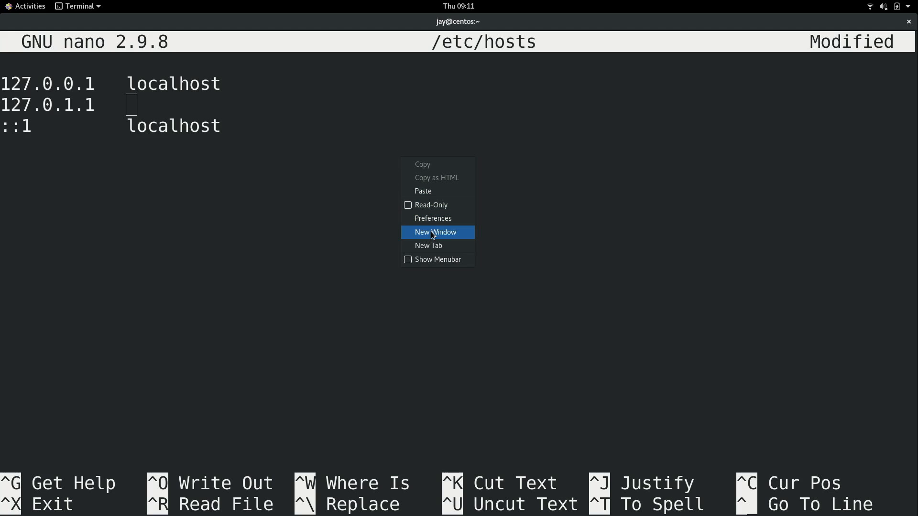
left_click(436, 231)
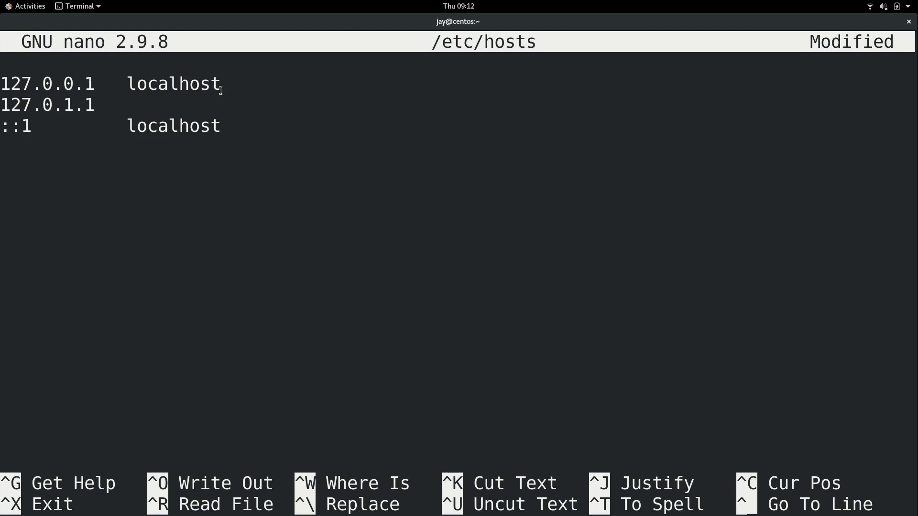
left_click(131, 104)
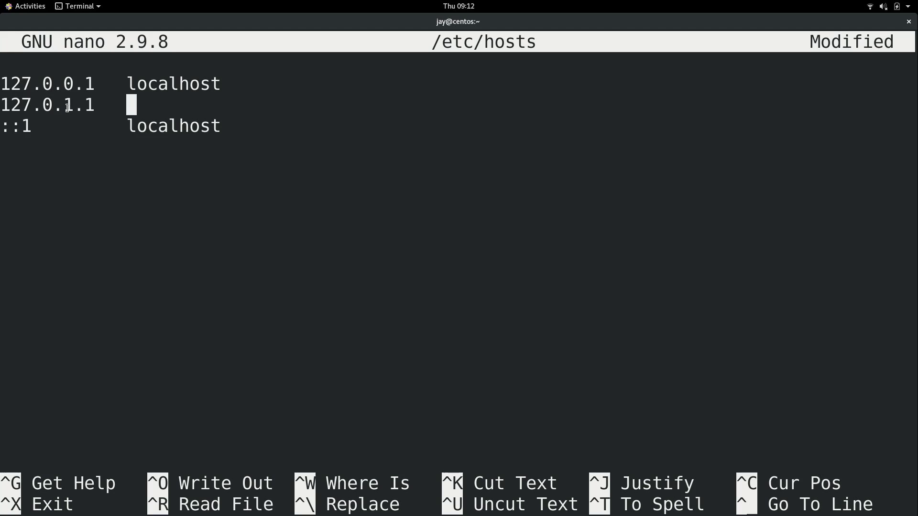
mouse_move(203, 100)
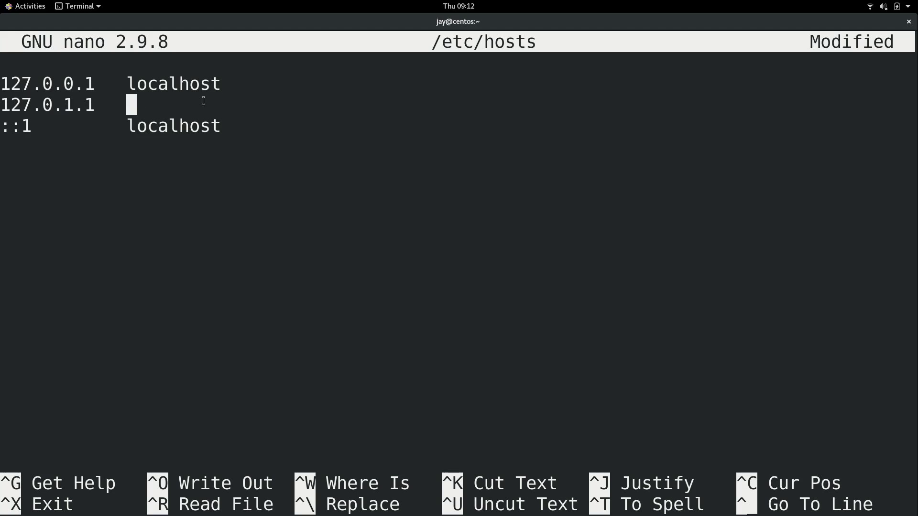
- Complete the 127.0.1.1 line as 'navi navi.mydomain.com', retyping the domain, and write /etc/hosts
type("navi")
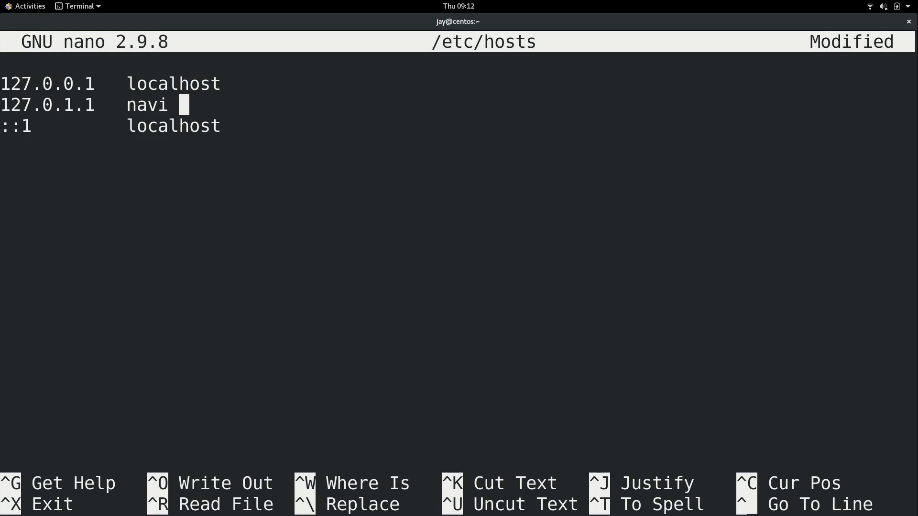
type("navi.")
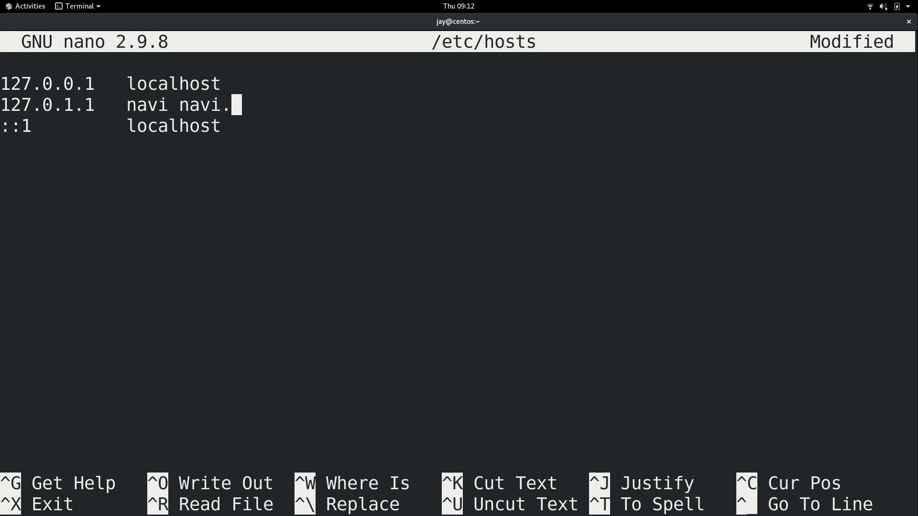
type("mydomain.com")
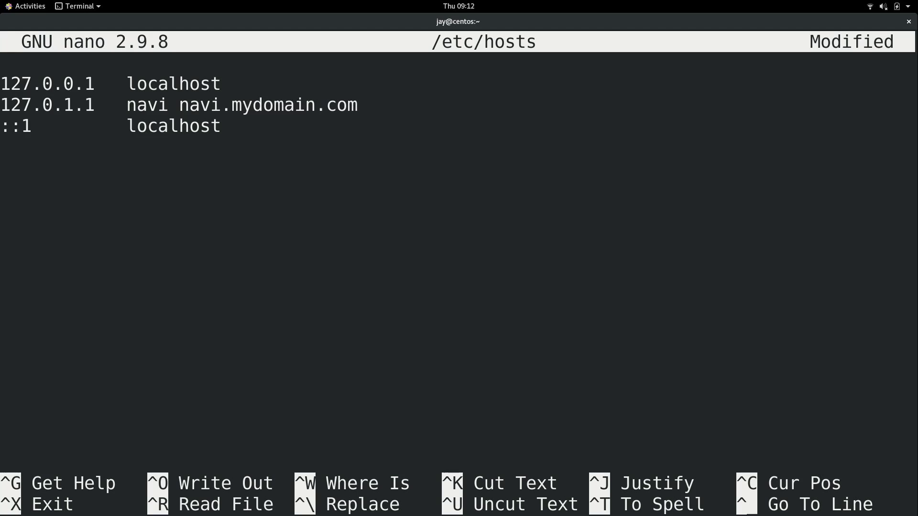
key("BackSpace")
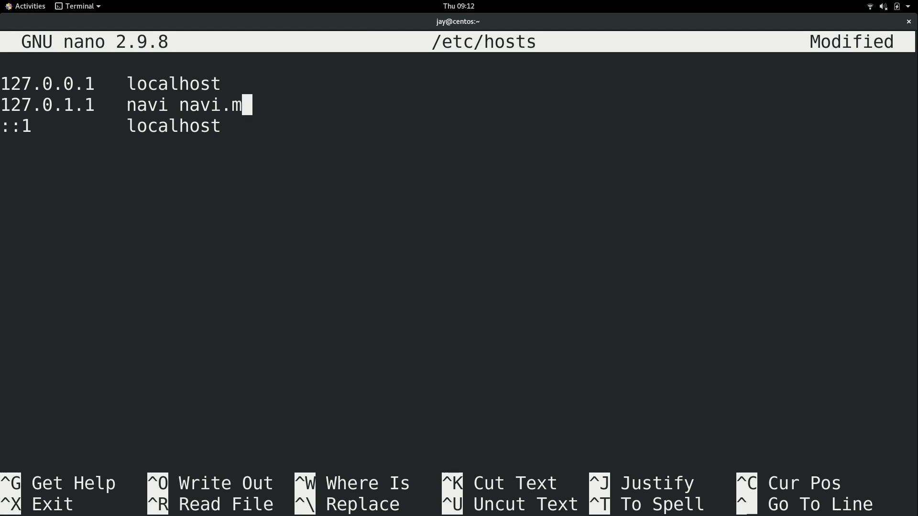
key("Backspace")
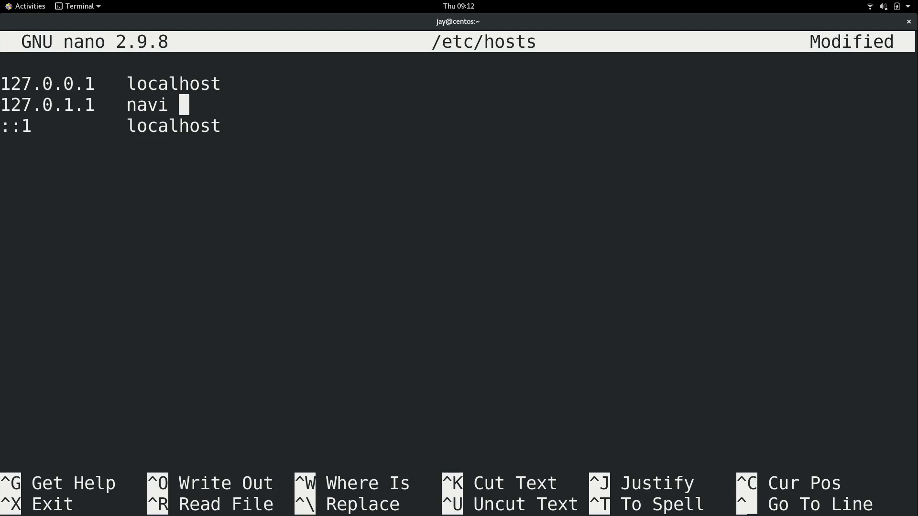
type("navi.m")
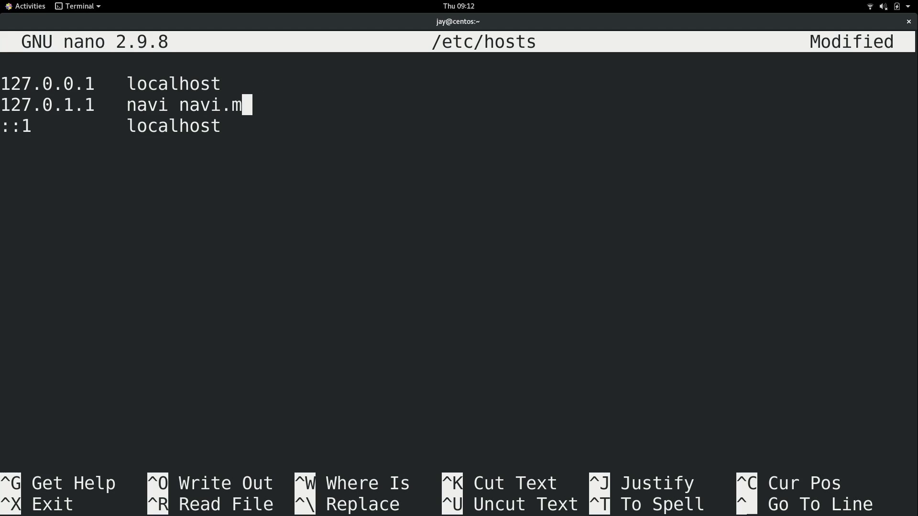
type("ydomain.com")
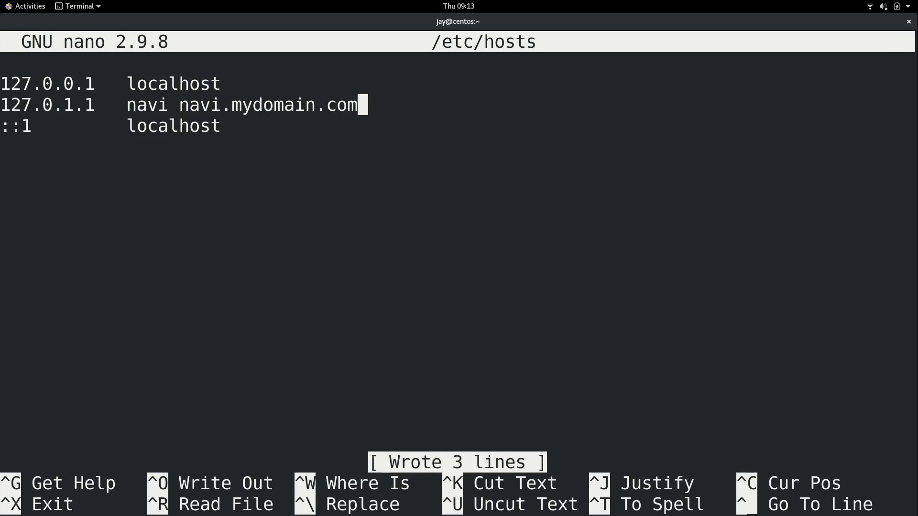
- Leave nano and ping navi, confirming it resolves to 127.0.1.1
key("ctrl+x")
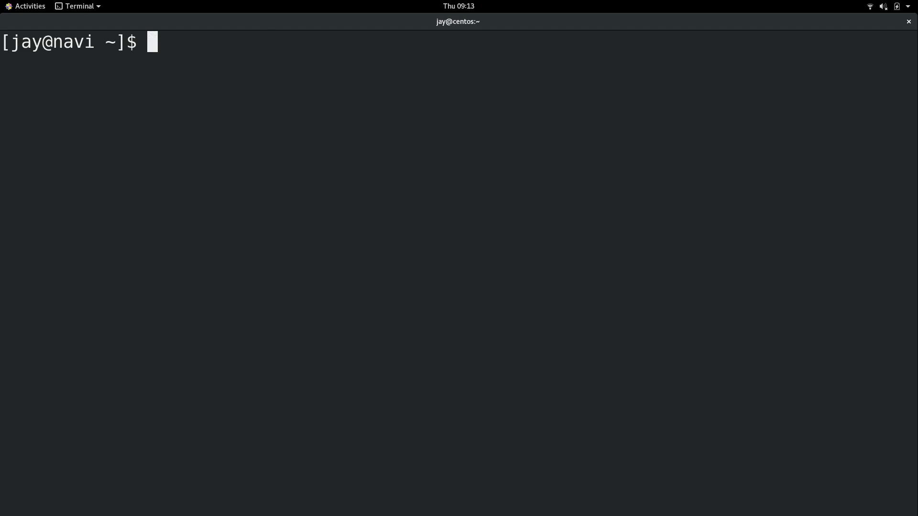
type("ping")
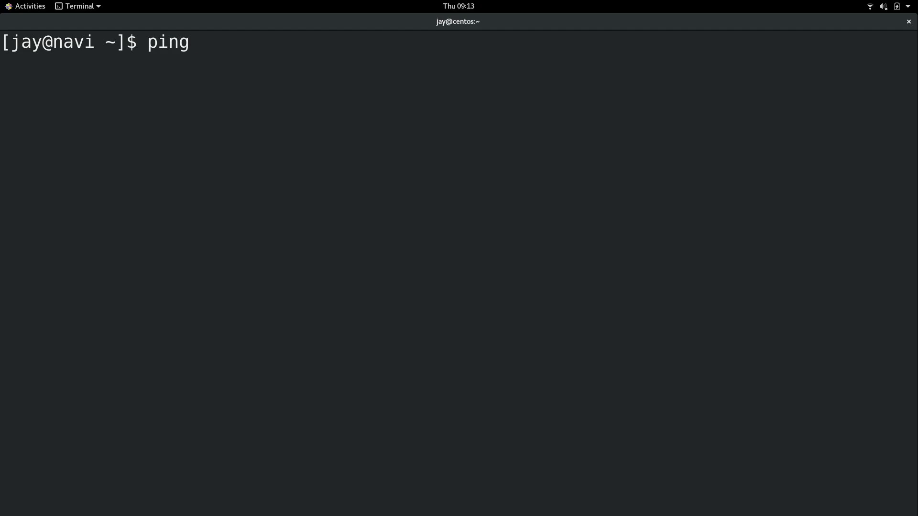
type("navi")
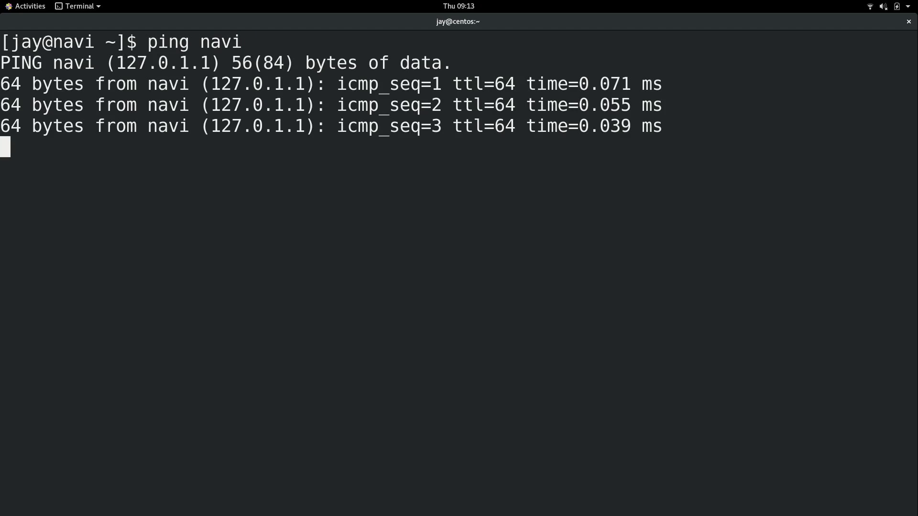
key("ctrl+c")
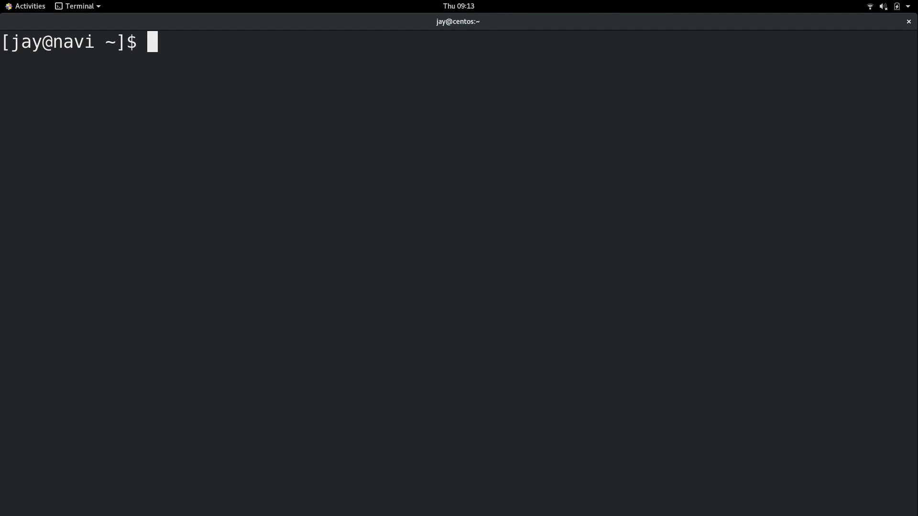
- Ping navi.mydomain.com, confirming it also resolves to 127.0.1.1
type("ping")
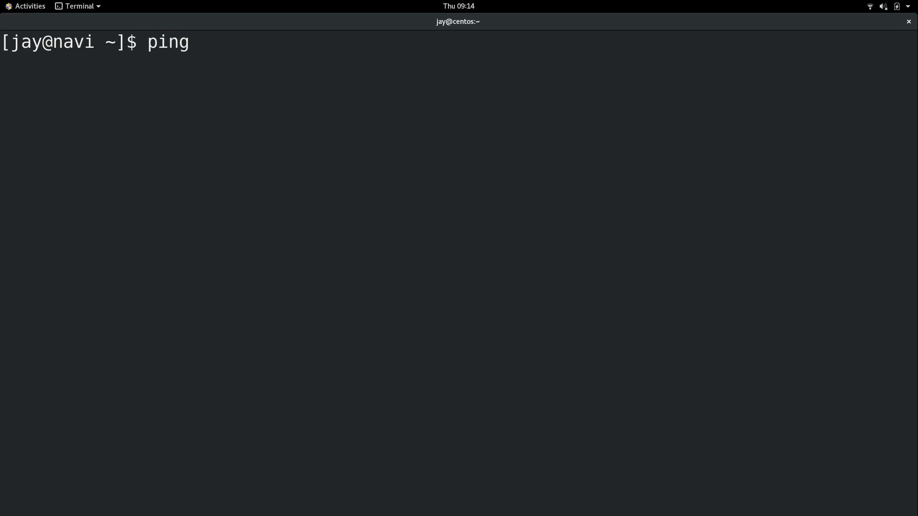
type("navi.mydomain.com")
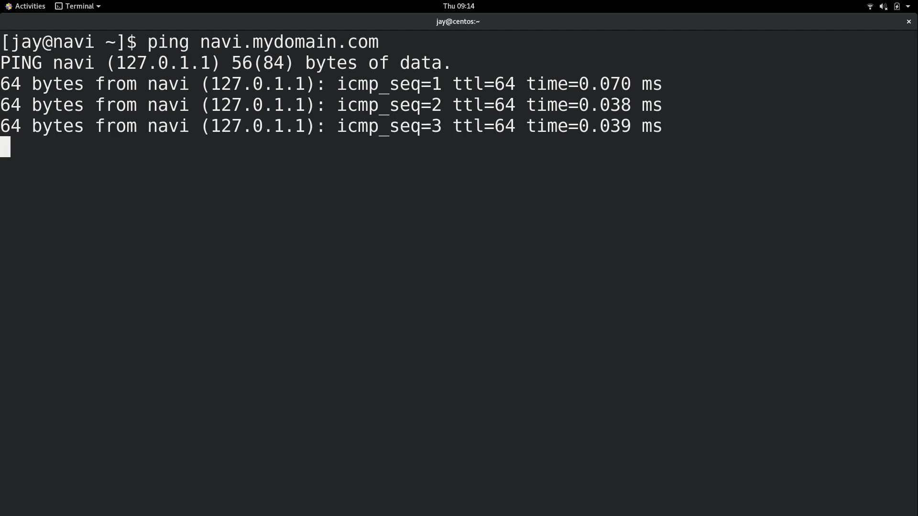
key("ctrl+c")
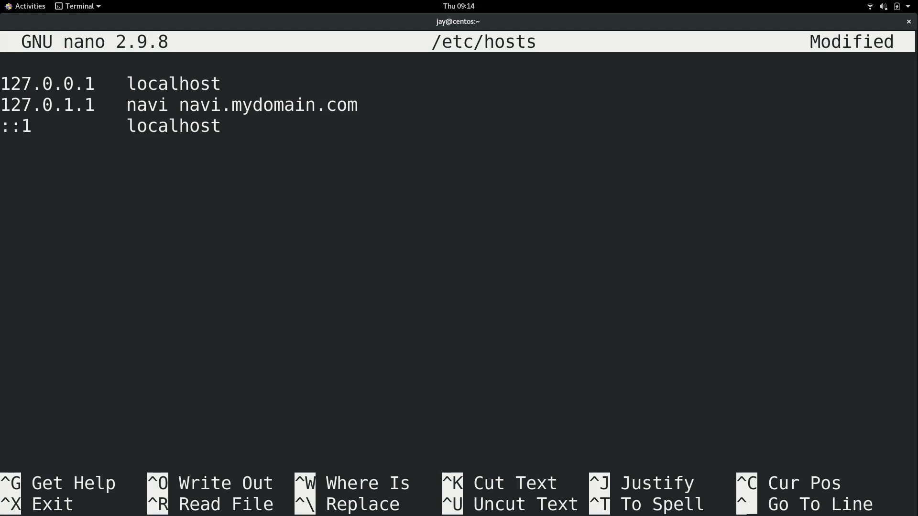
- Add potato to the 127.0.1.1 line, save /etc/hosts, and ping potato at 127.0.1.1
type("potato")
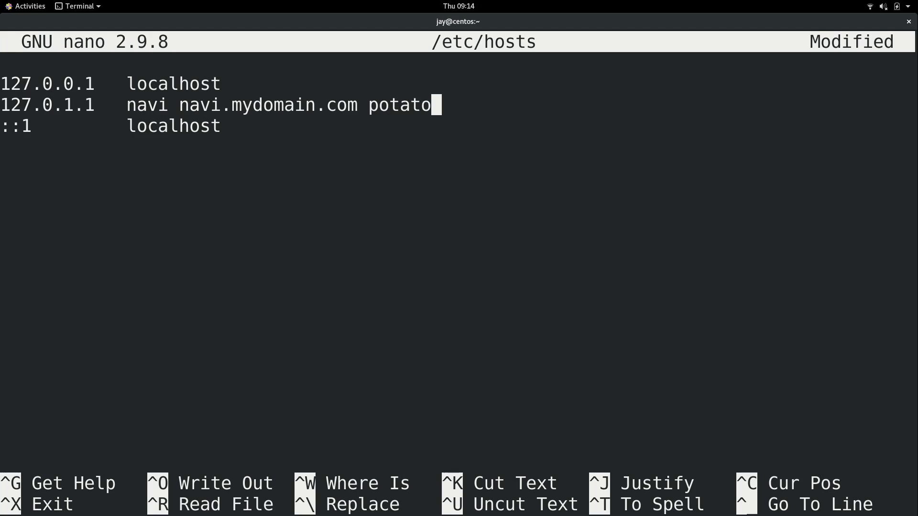
key("ctrl+x")
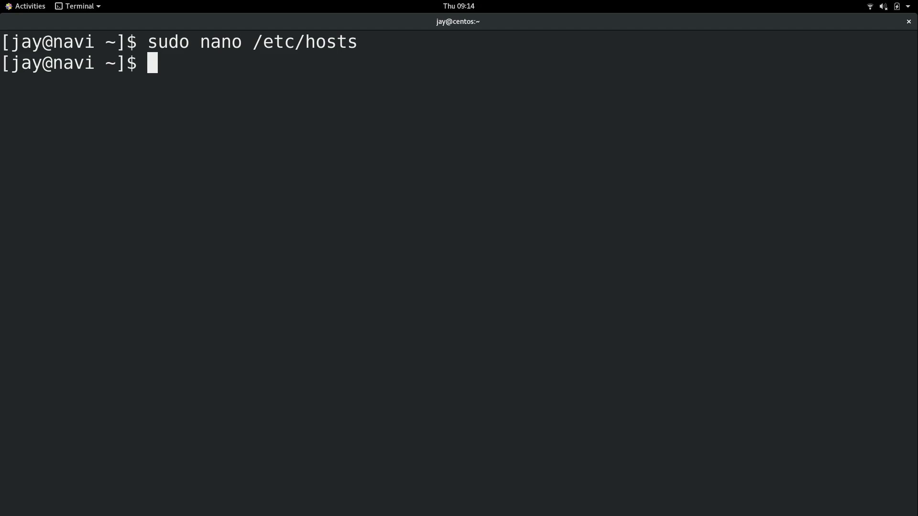
type("ping")
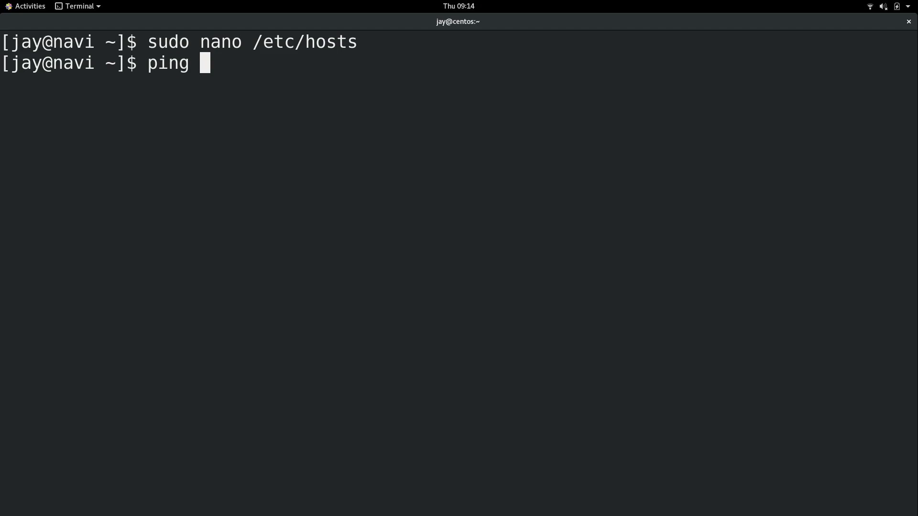
type("potato")
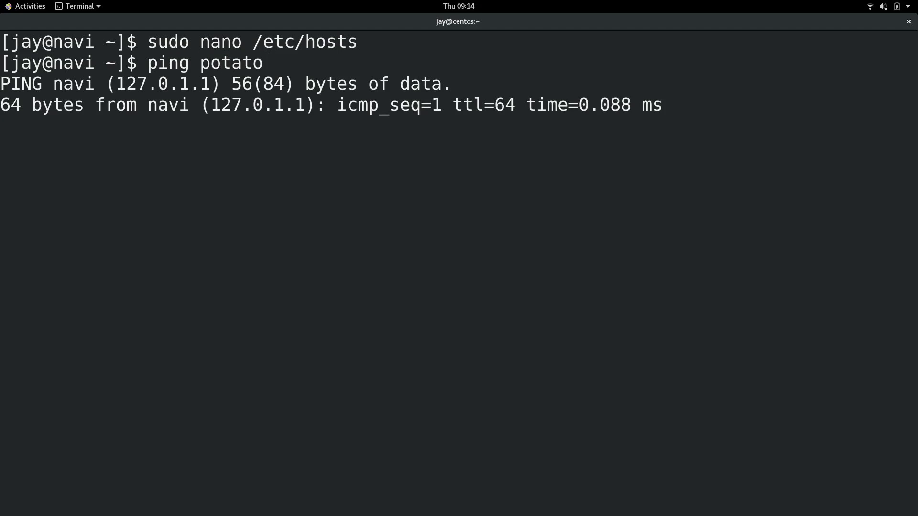
key("ctrl+c")
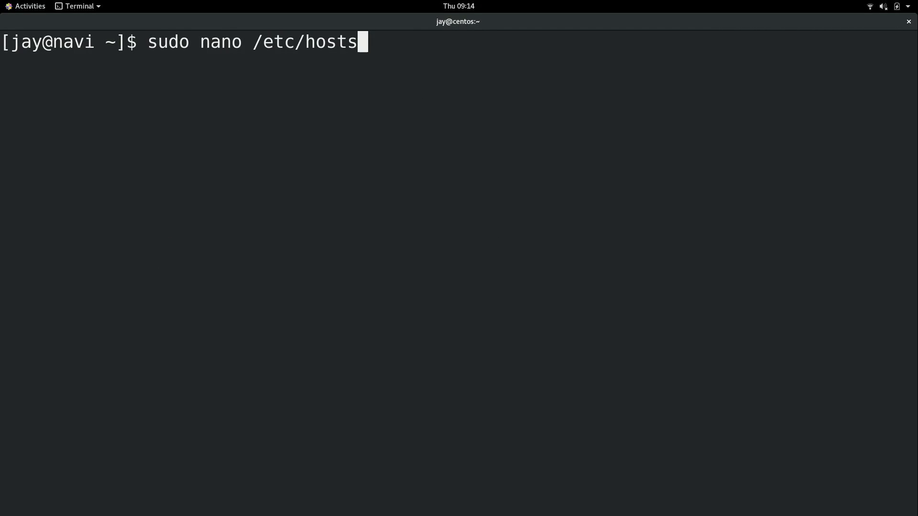
- Reopen /etc/hosts, erase the potato alias from the 127.0.1.1 line, and save
key("Return")
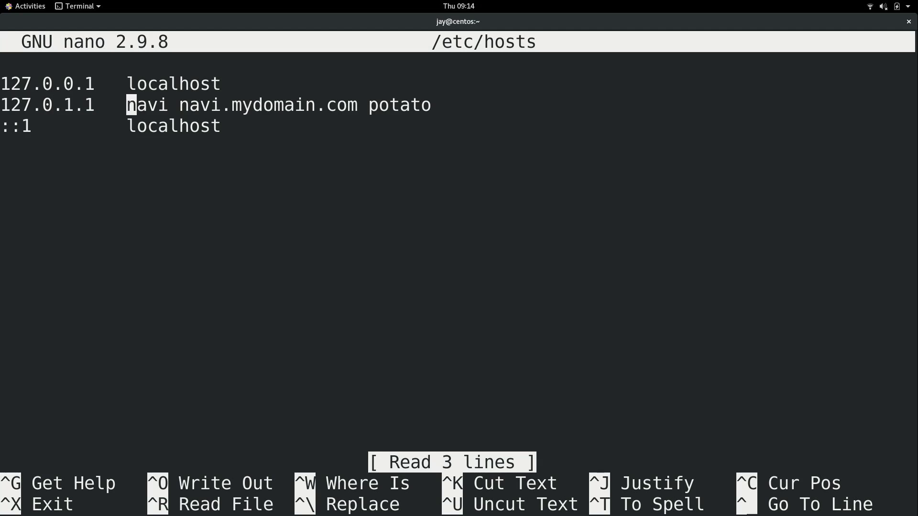
key("End")
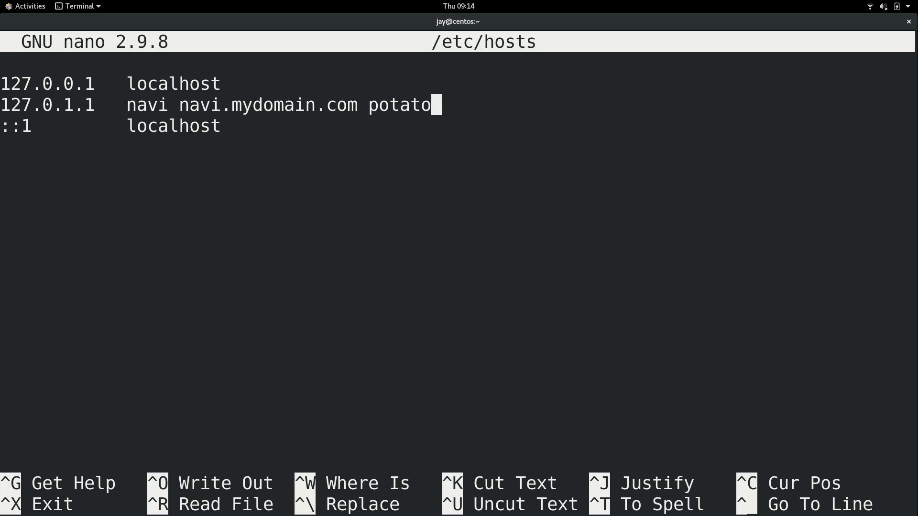
key("BackSpace")
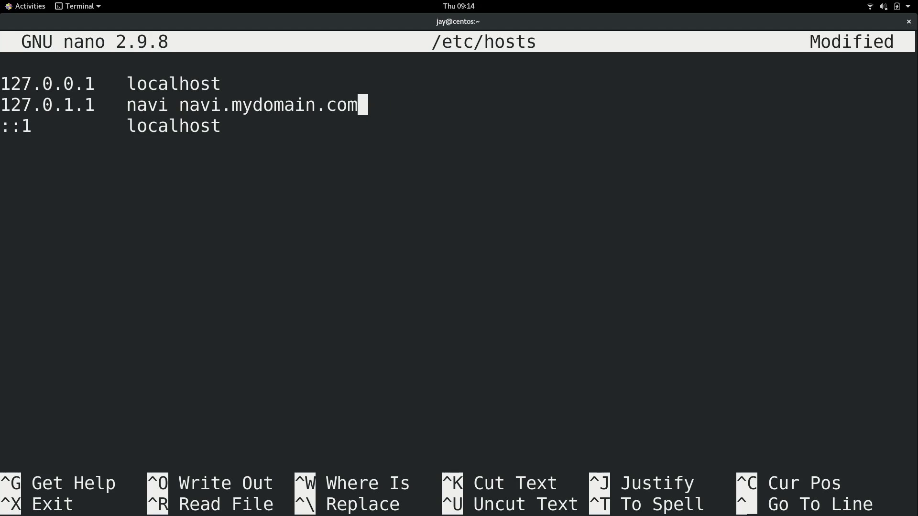
key("ctrl+x")
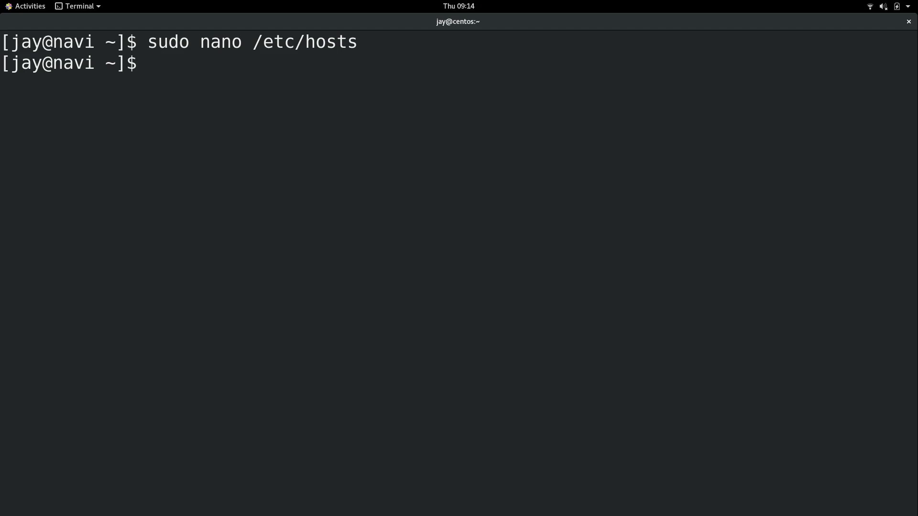